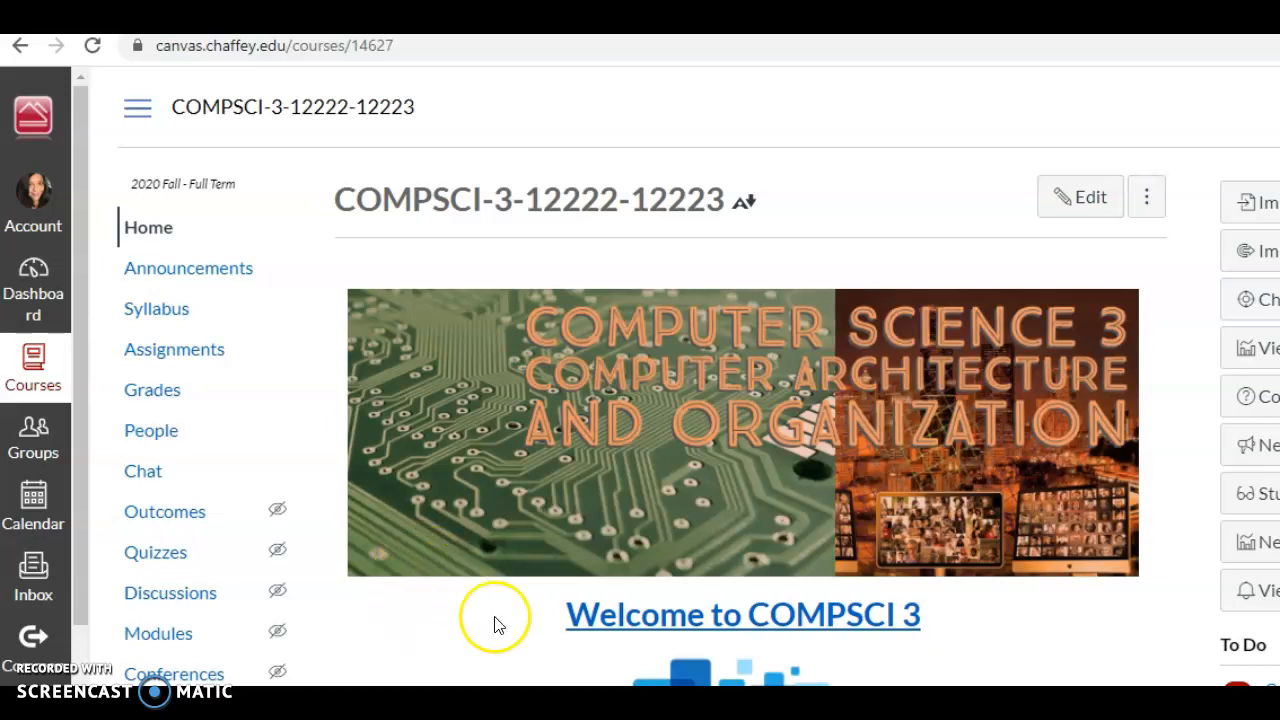
# - Go to the course Announcements and open 'This week in COMPSCI 3'
pyautogui.click(1264, 492)
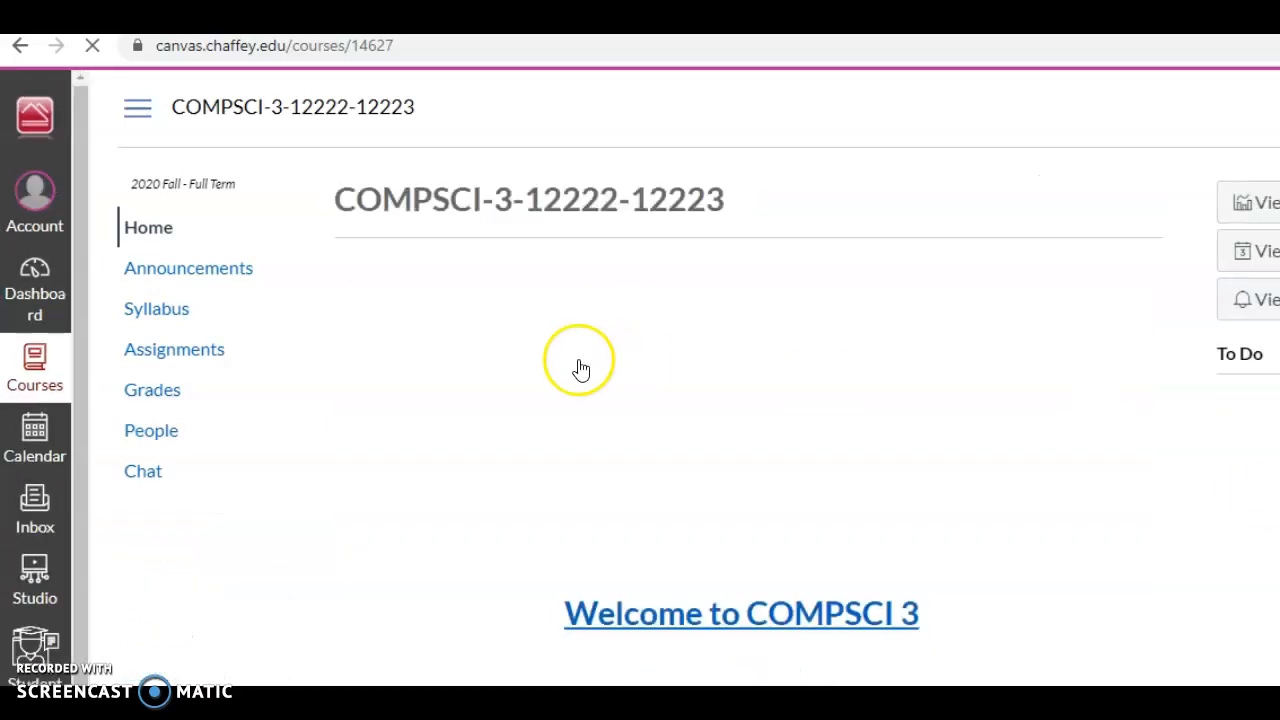
pyautogui.click(188, 268)
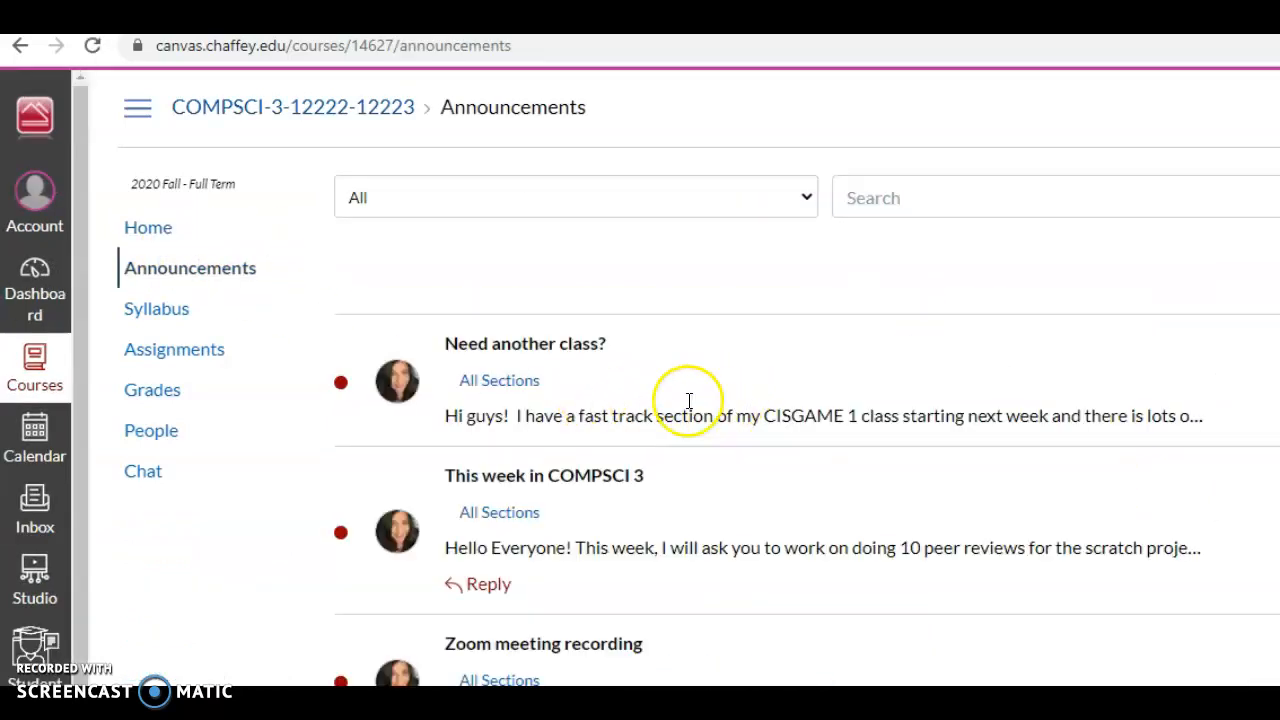
pyautogui.click(544, 476)
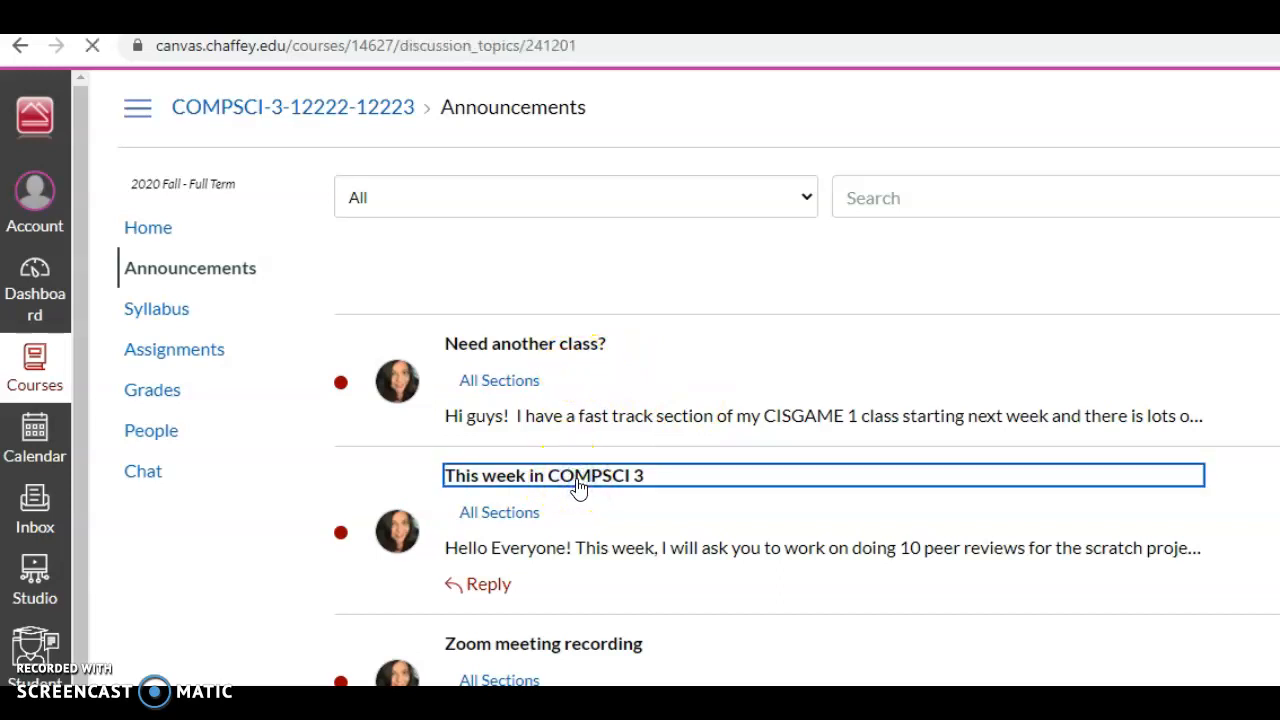
# - Read the announcement, highlight 'C language', and follow its Intro to C link
pyautogui.click(544, 476)
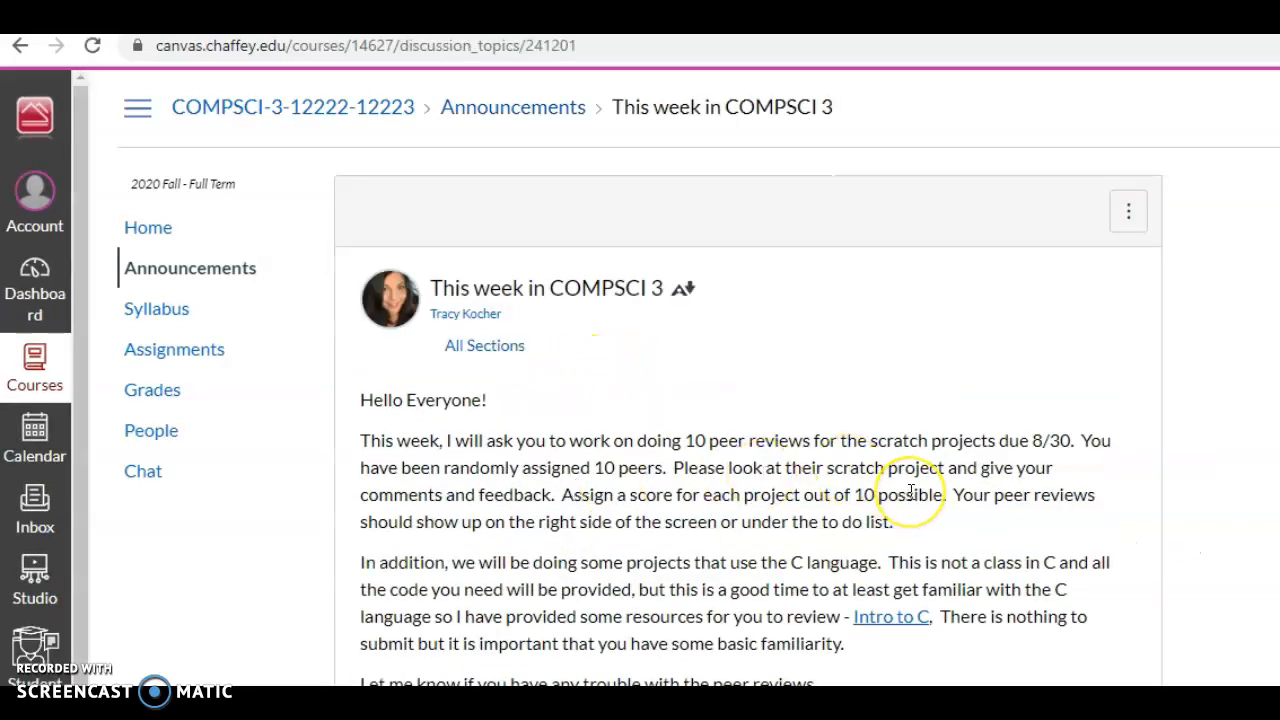
pyautogui.moveTo(912, 492)
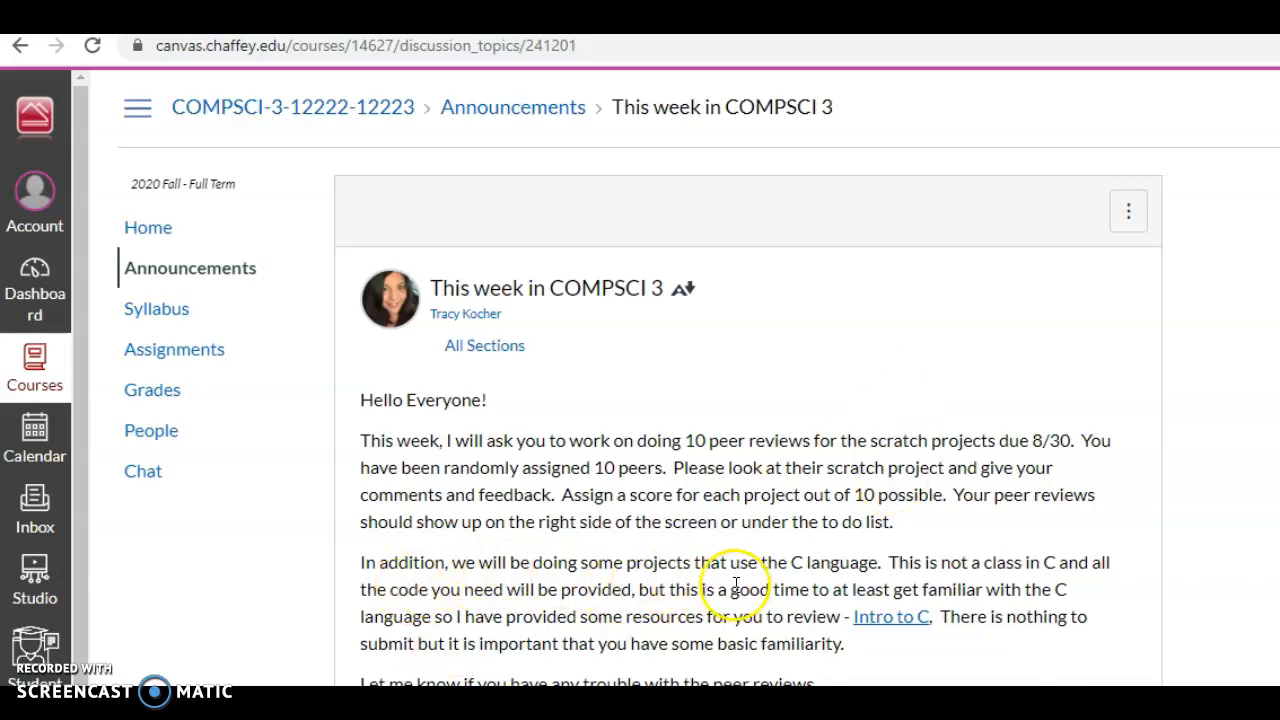
pyautogui.doubleClick(832, 560)
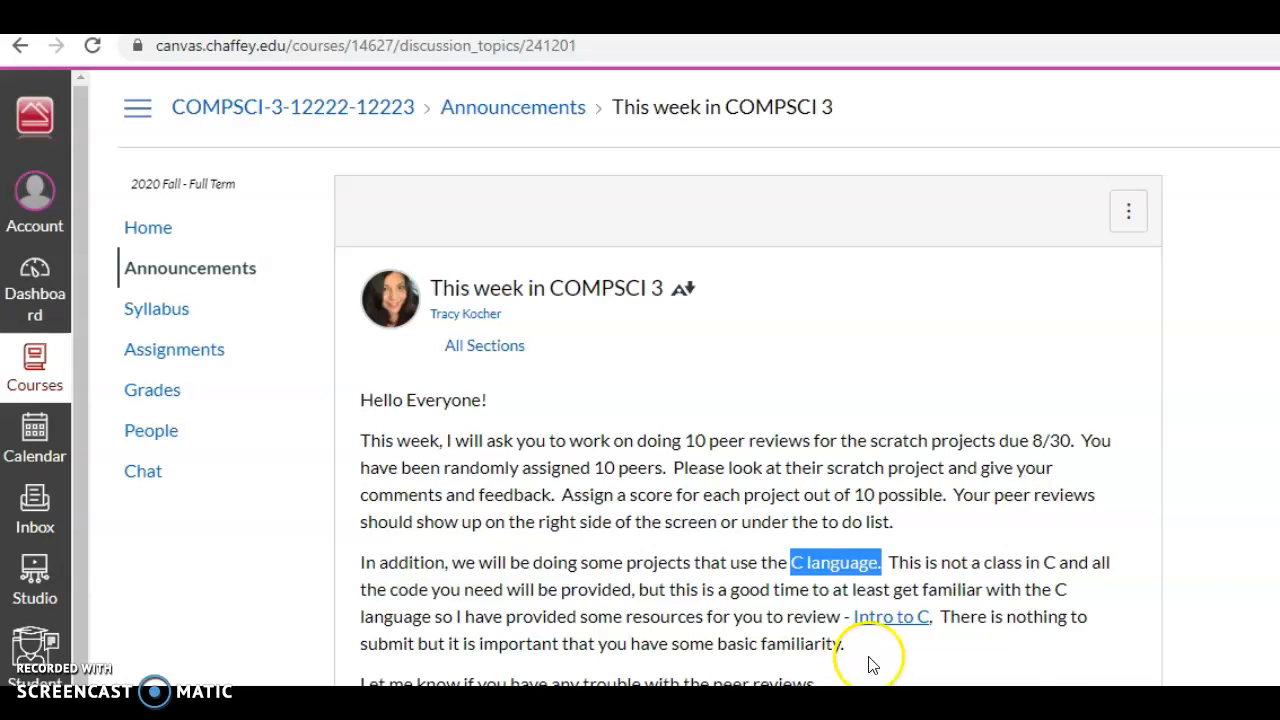
pyautogui.moveTo(892, 616)
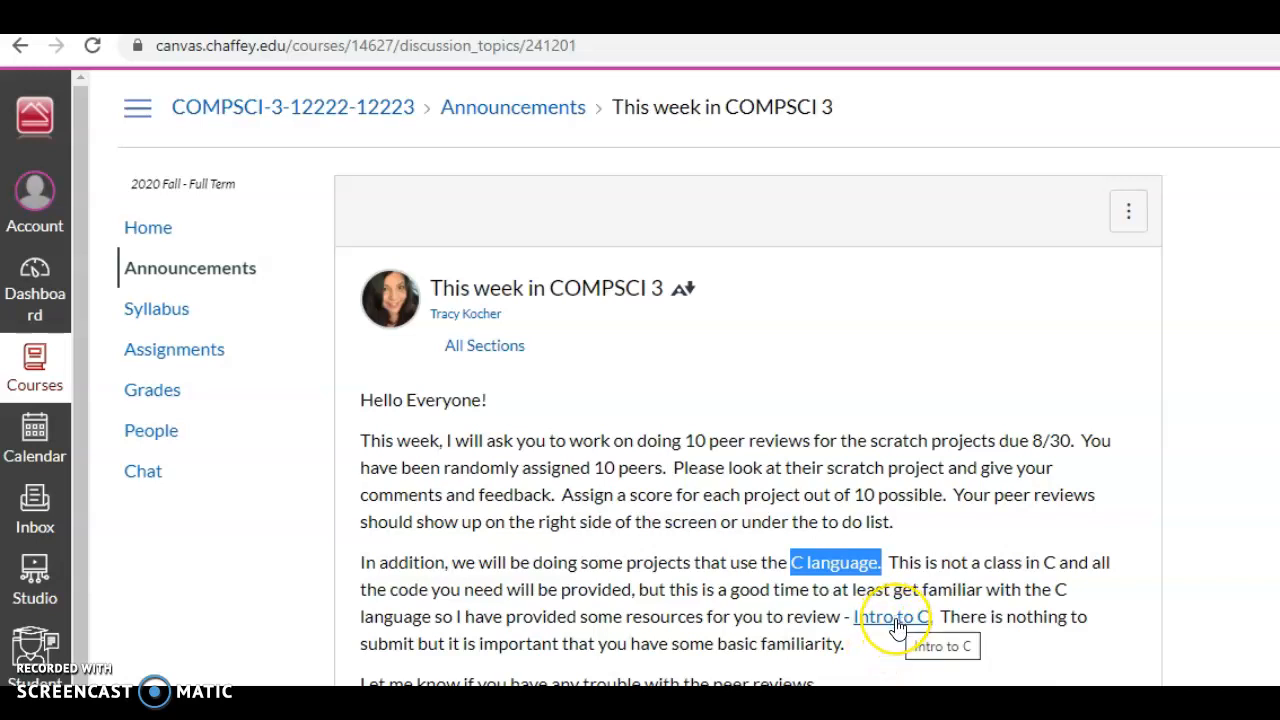
pyautogui.moveTo(896, 624)
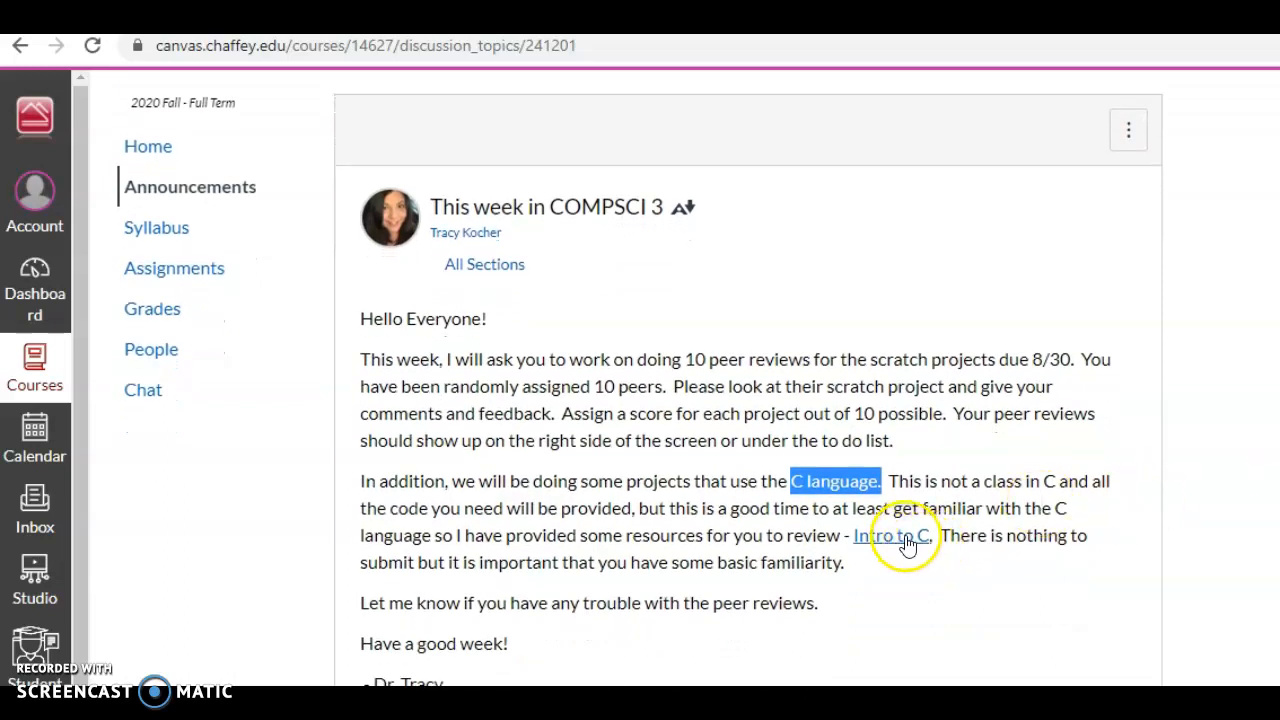
pyautogui.click(890, 536)
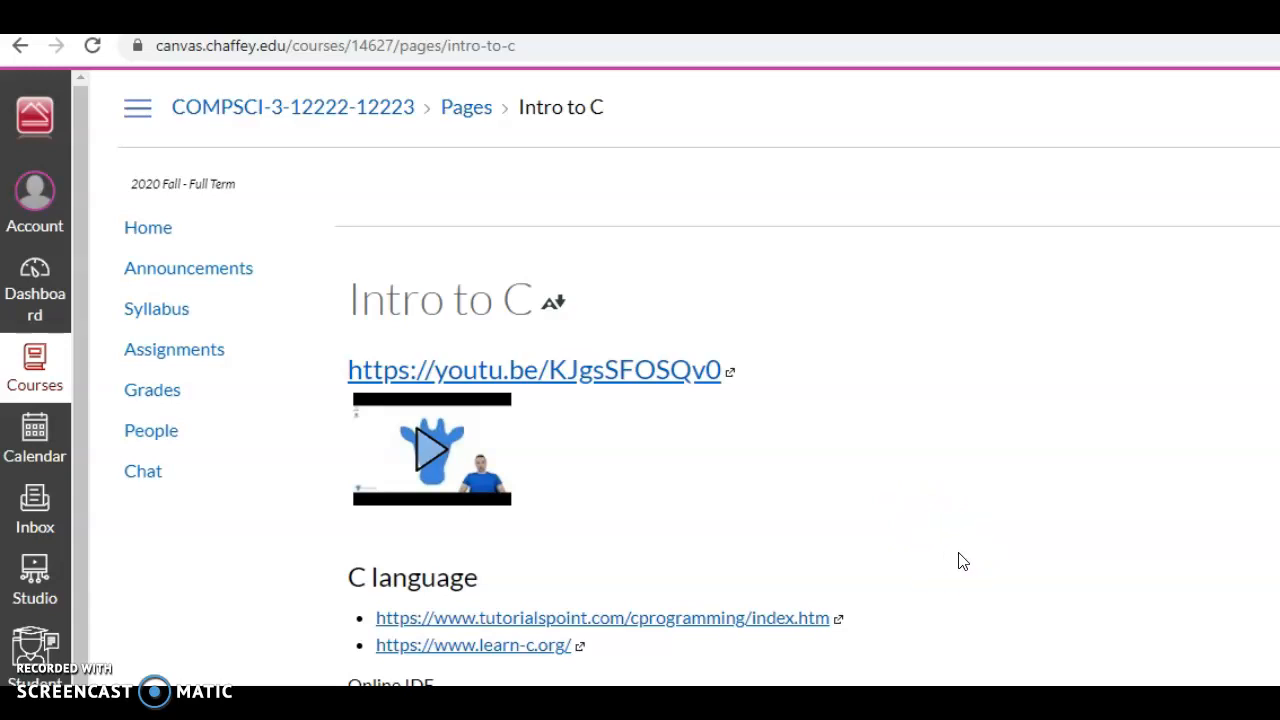
pyautogui.moveTo(896, 262)
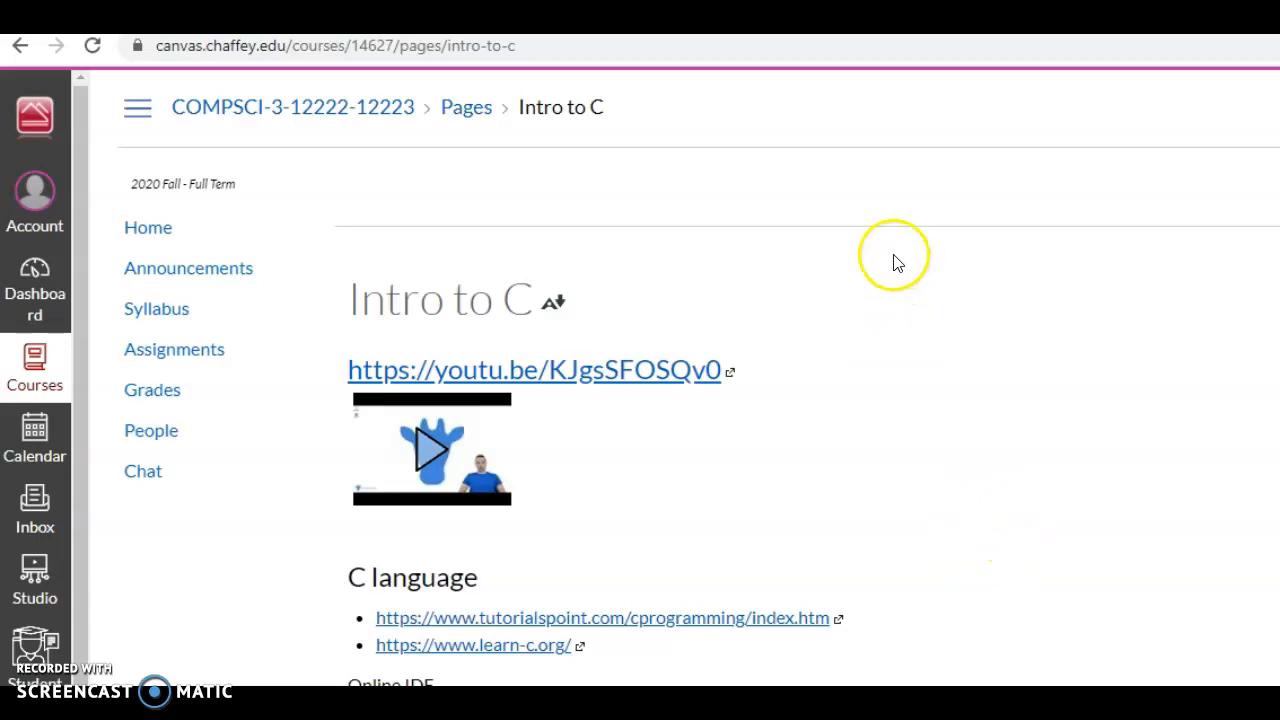
pyautogui.moveTo(518, 644)
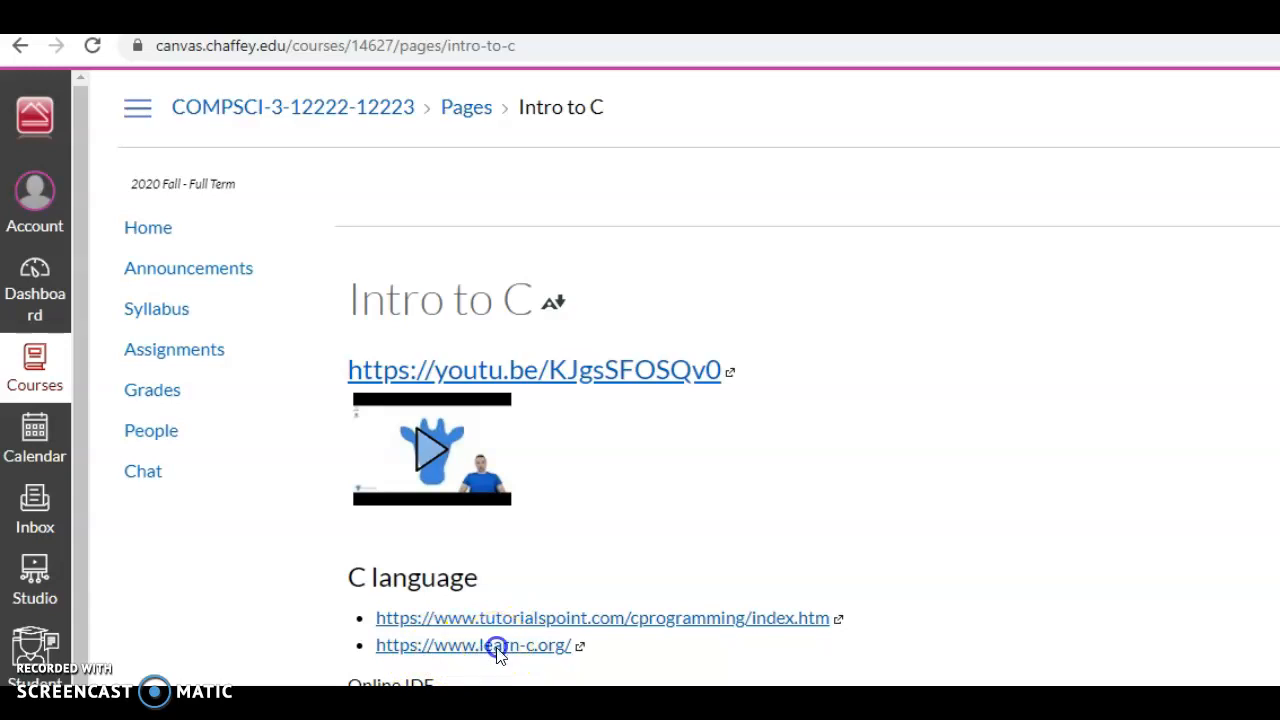
# - Go to learn-c.org and open its Hello, World! lesson under Learn the Basics
pyautogui.click(480, 644)
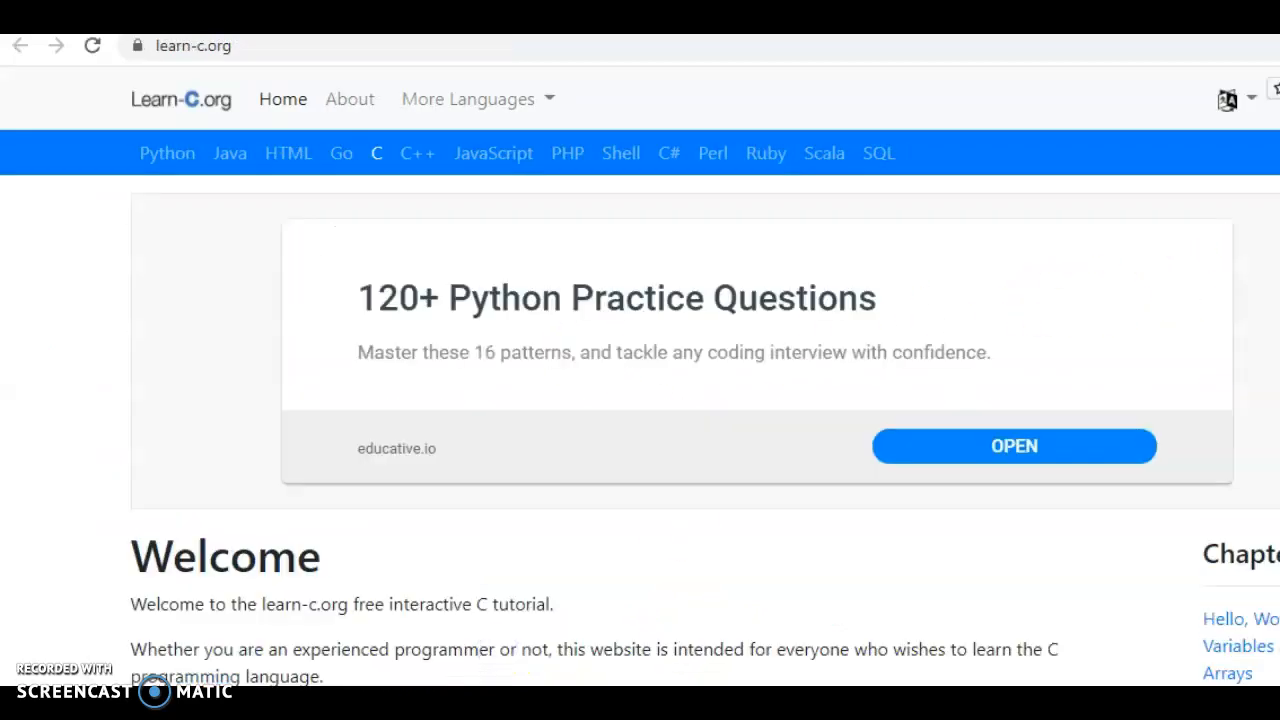
pyautogui.scroll(-3)
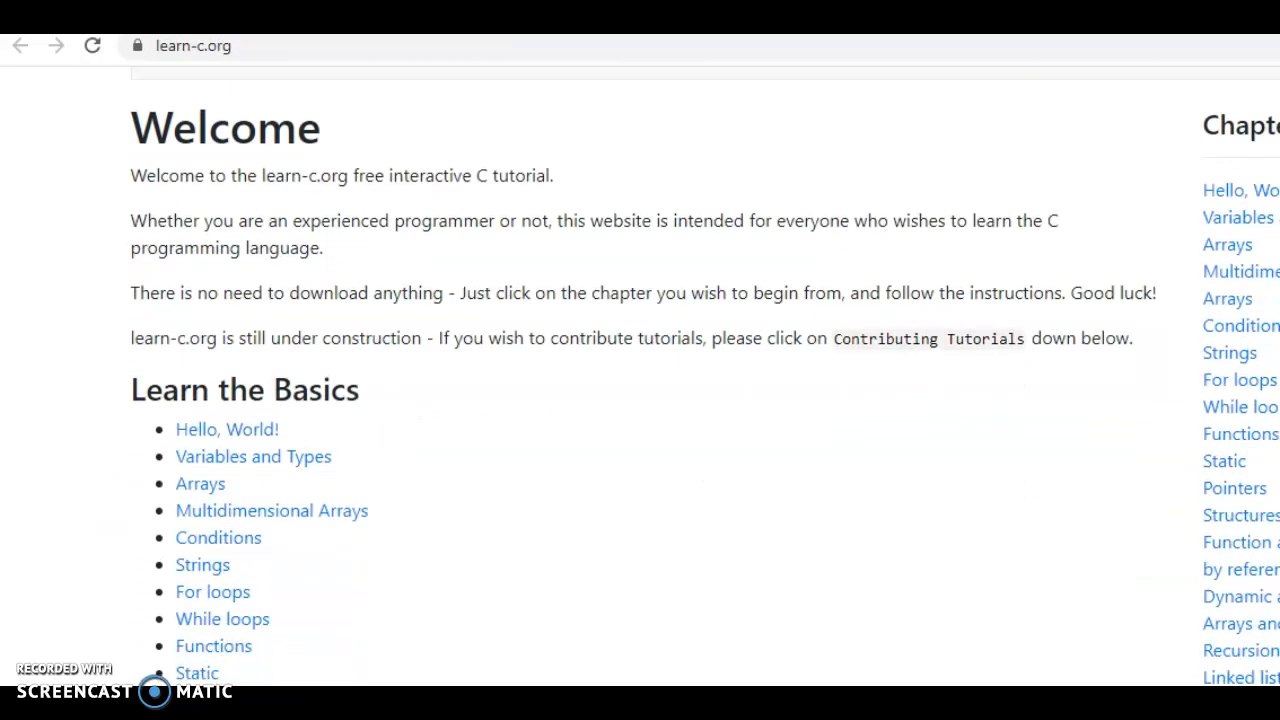
pyautogui.scroll(-3)
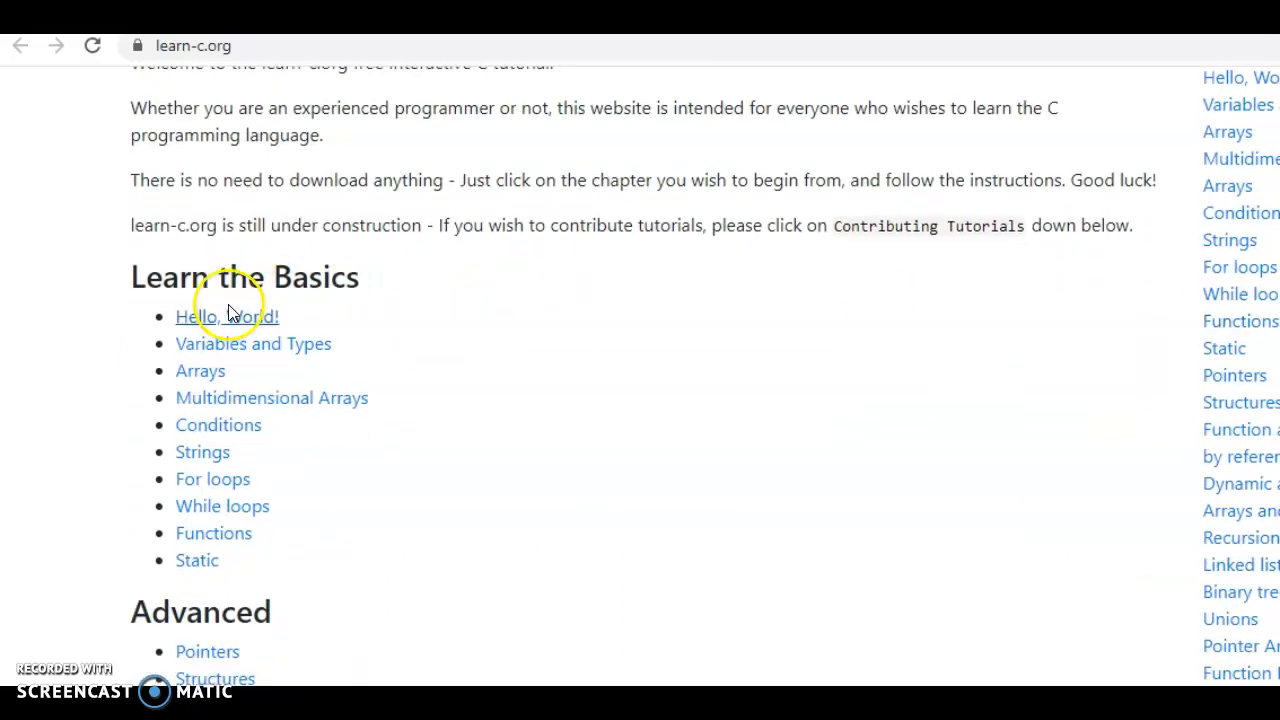
pyautogui.click(228, 316)
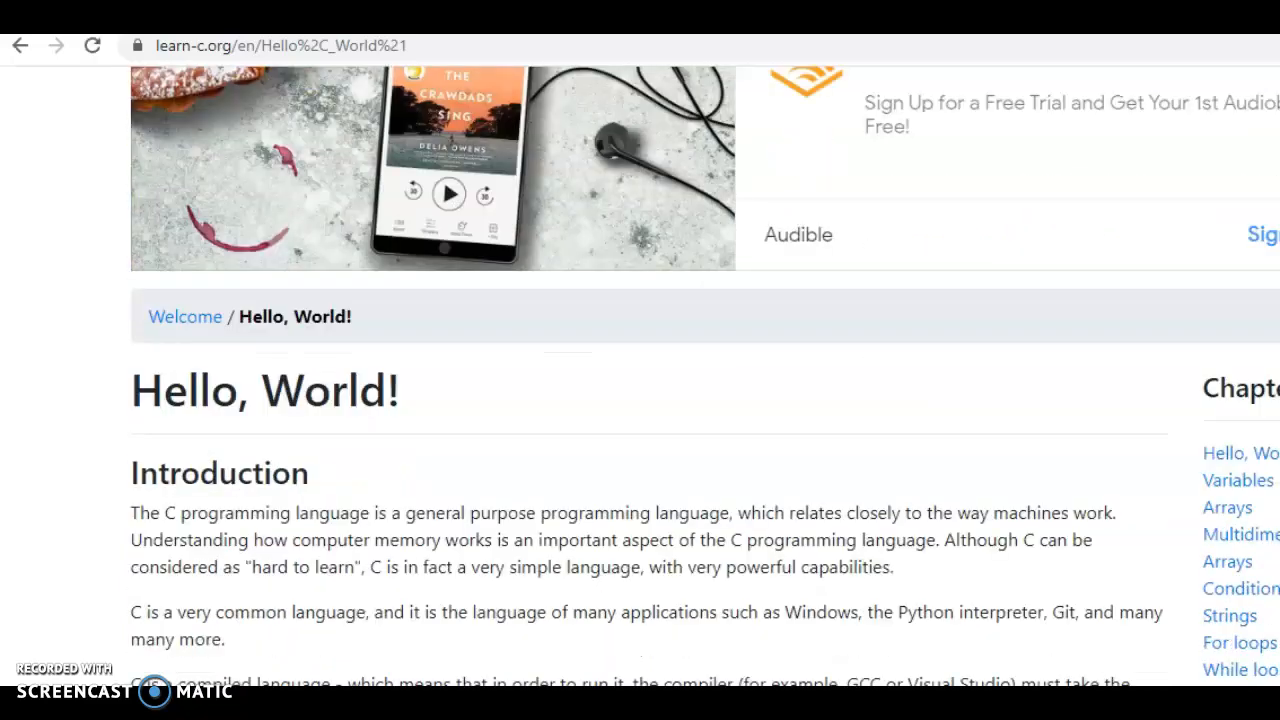
pyautogui.scroll(-3)
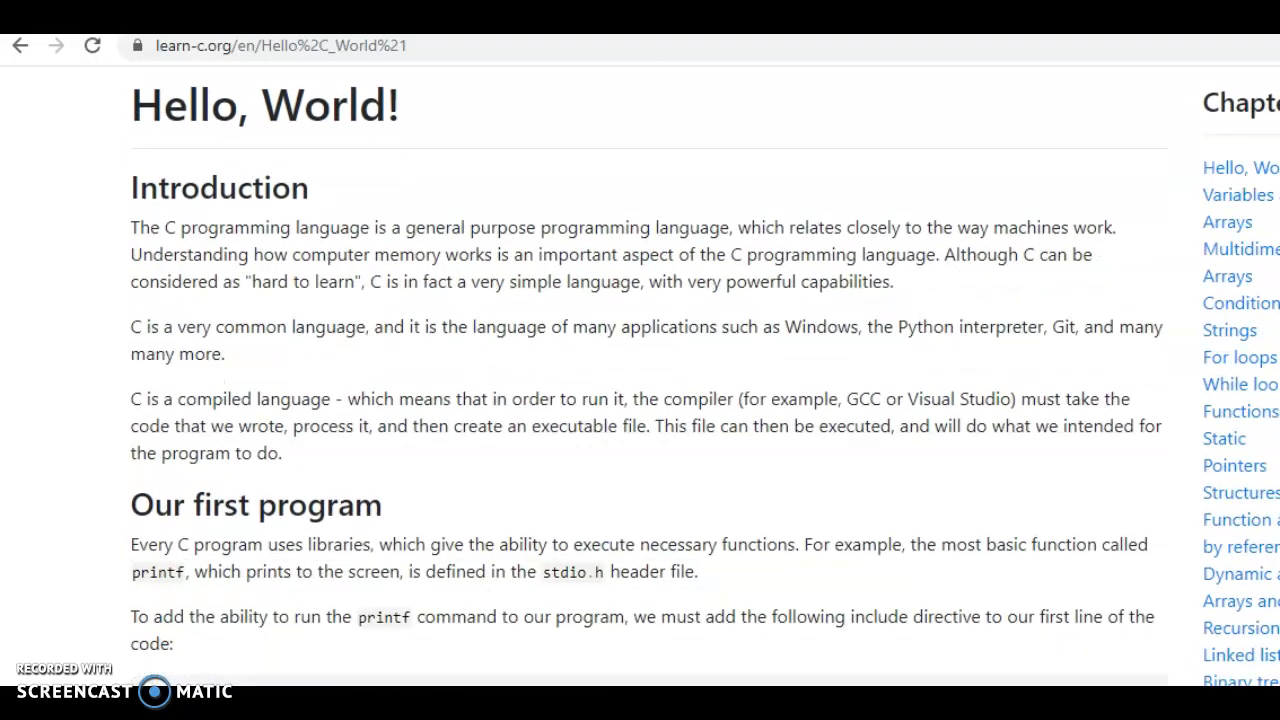
pyautogui.scroll(-3)
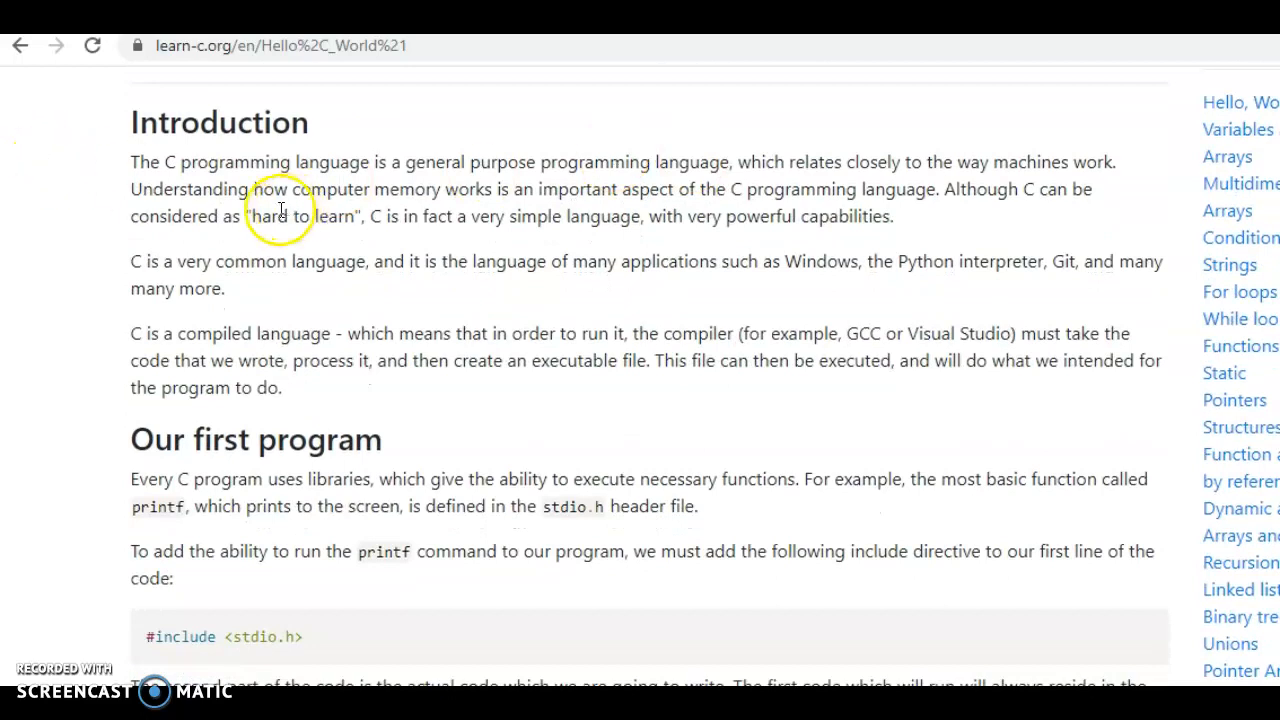
pyautogui.moveTo(676, 180)
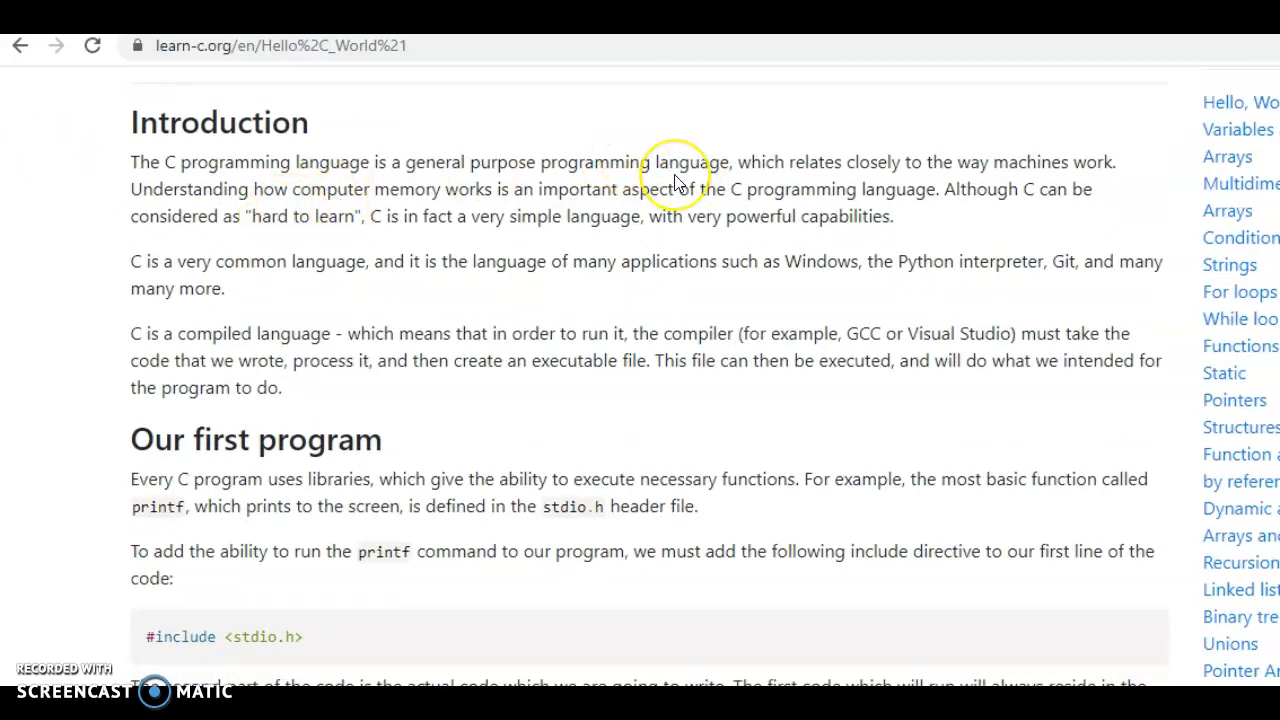
pyautogui.moveTo(948, 182)
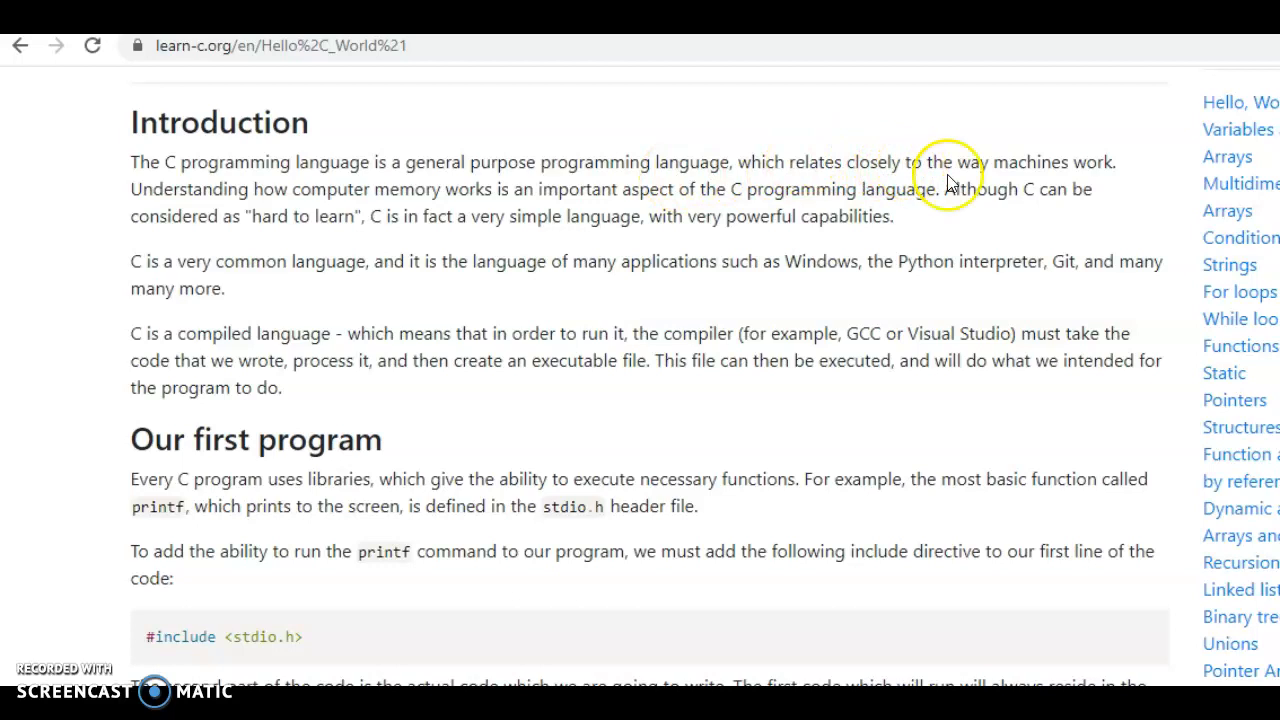
pyautogui.moveTo(740, 296)
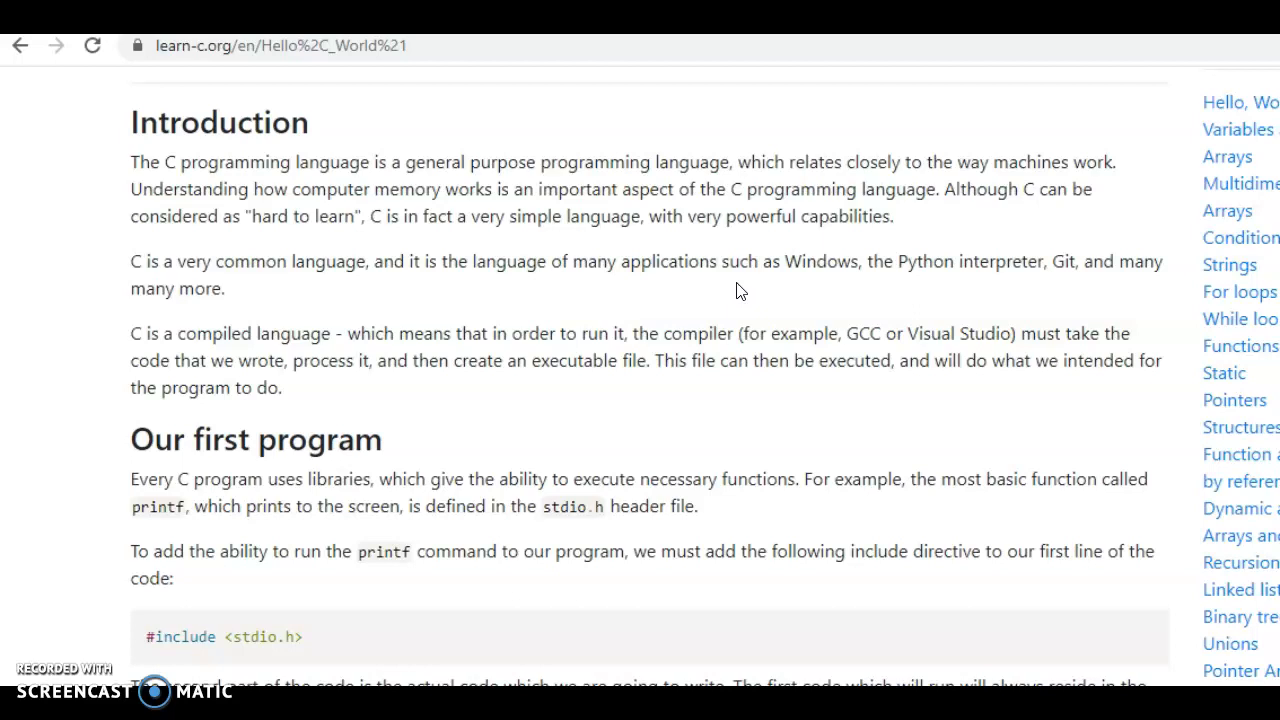
pyautogui.scroll(-3)
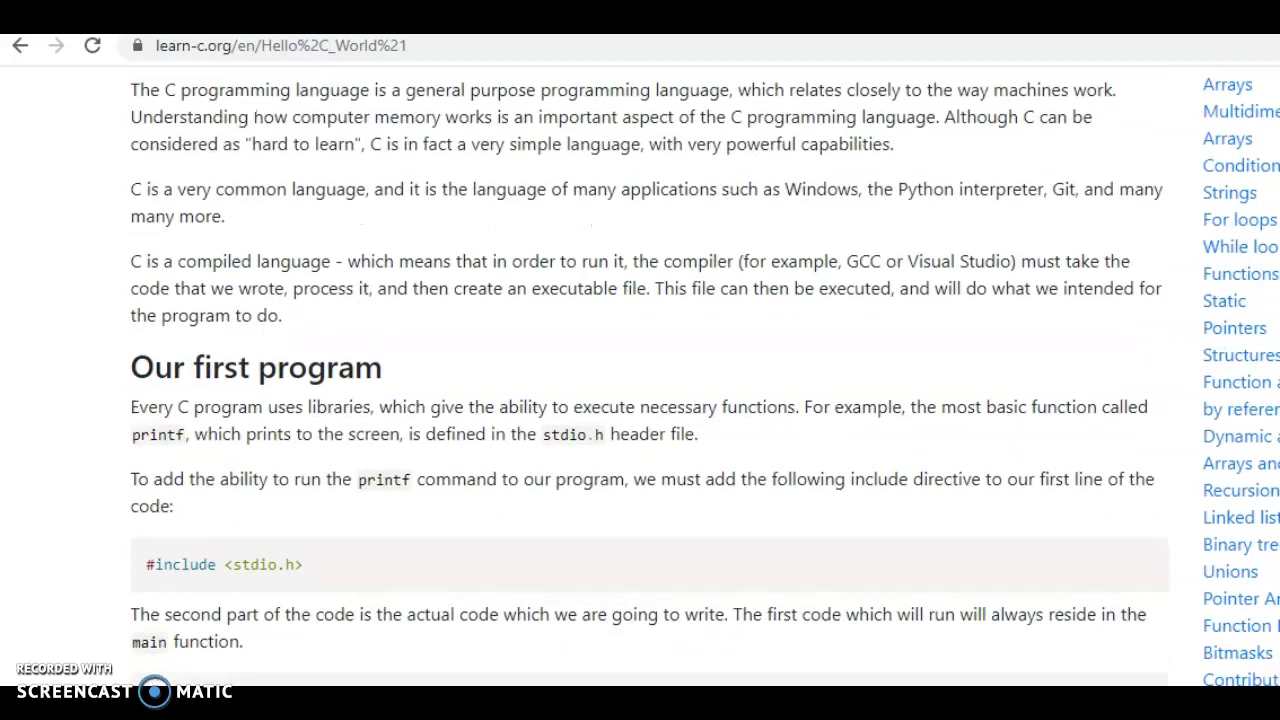
pyautogui.scroll(-3)
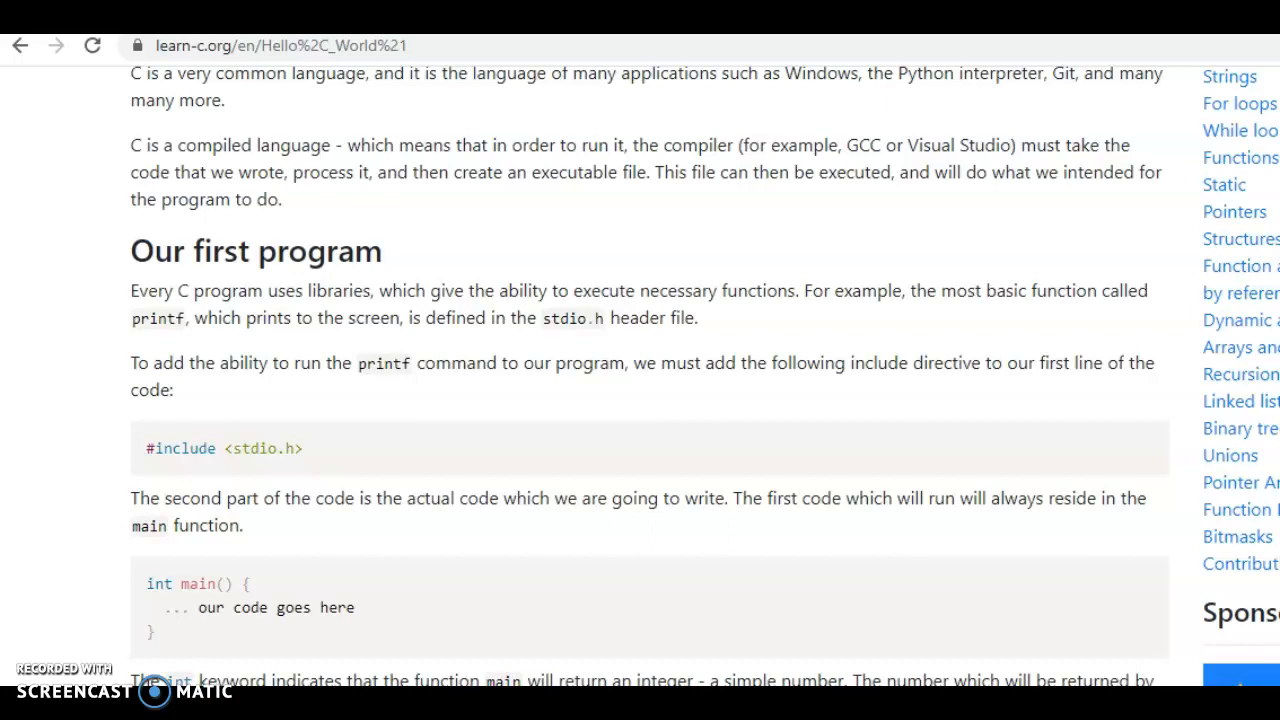
pyautogui.scroll(-3)
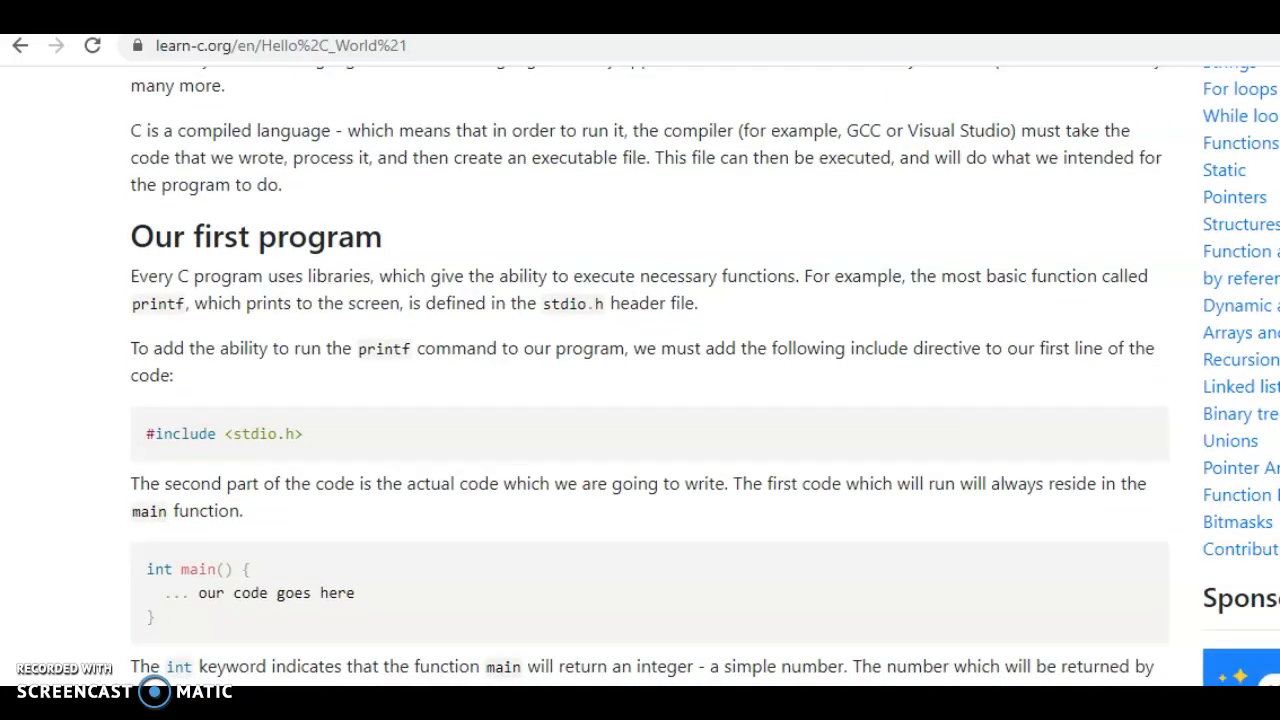
pyautogui.scroll(-3)
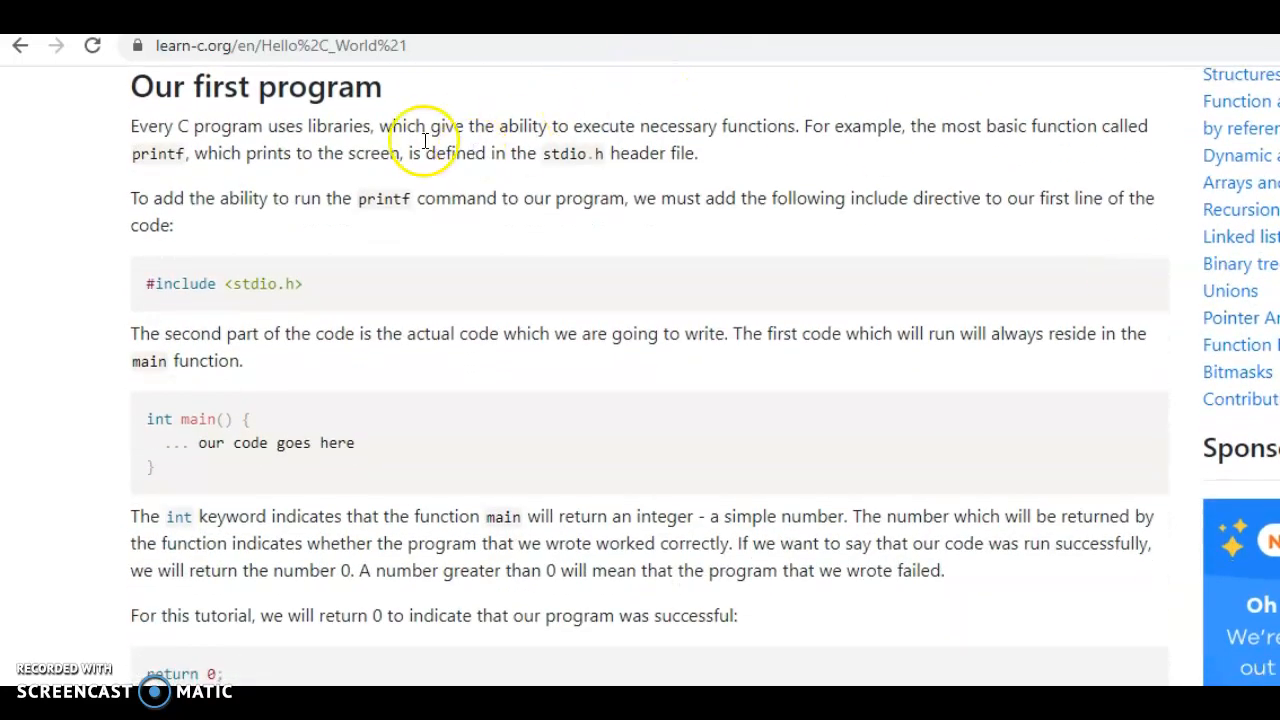
pyautogui.moveTo(152, 136)
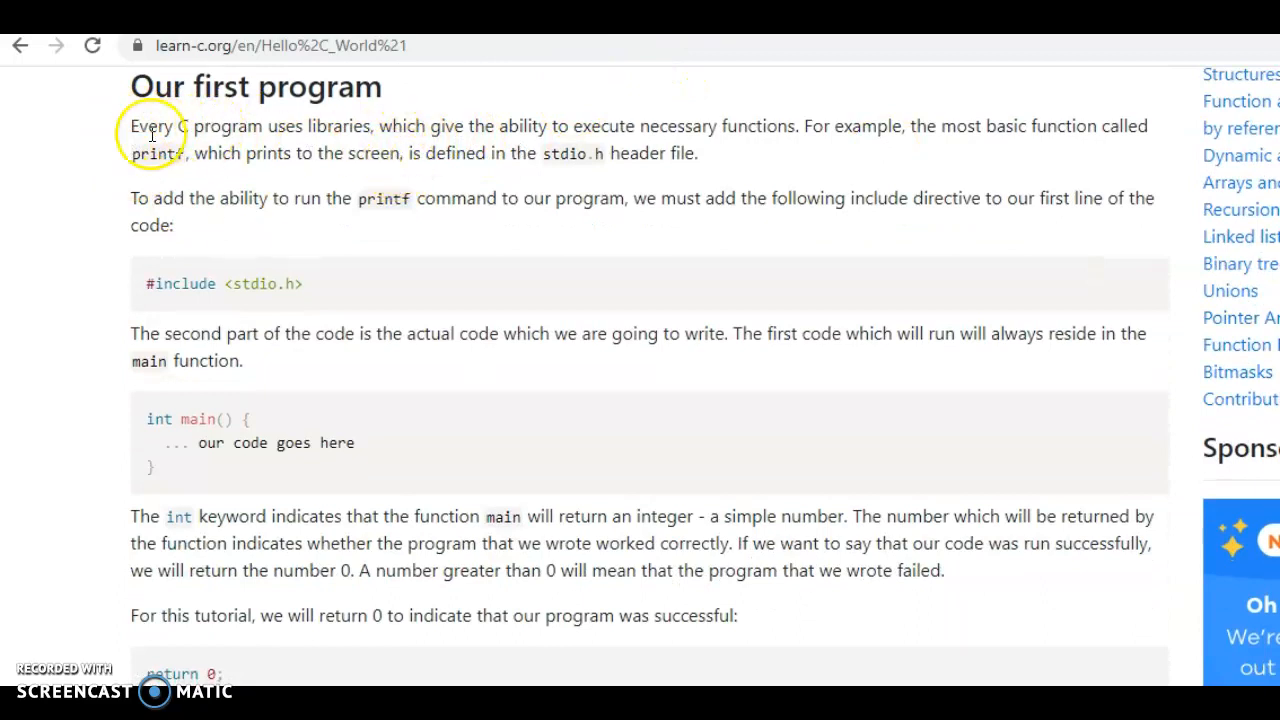
pyautogui.moveTo(132, 126); pyautogui.dragTo(358, 126)
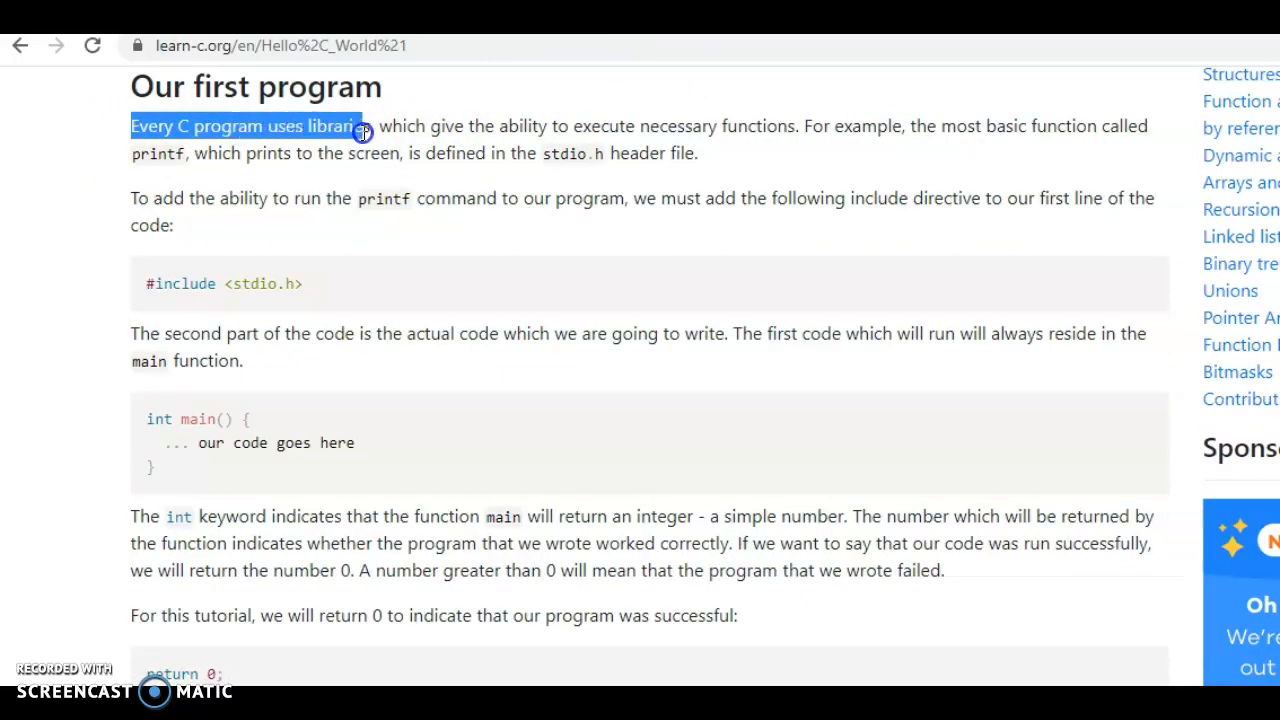
pyautogui.moveTo(360, 126); pyautogui.dragTo(430, 130)
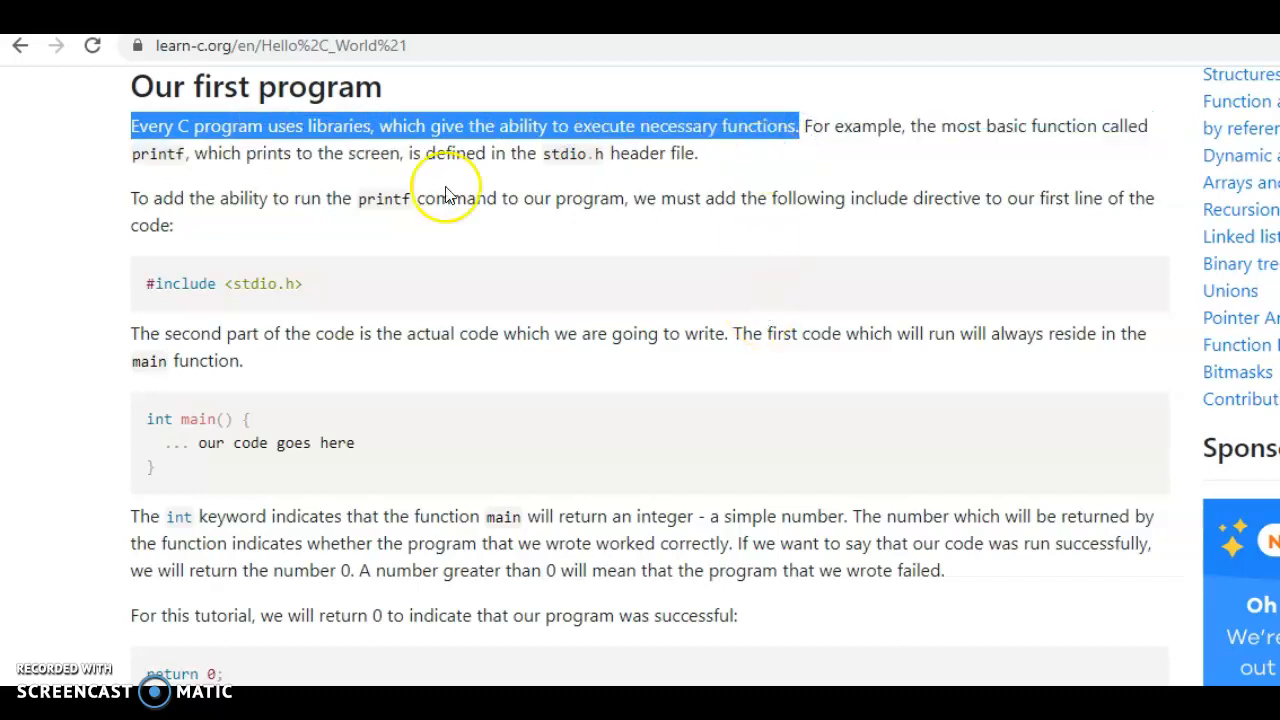
pyautogui.moveTo(196, 316)
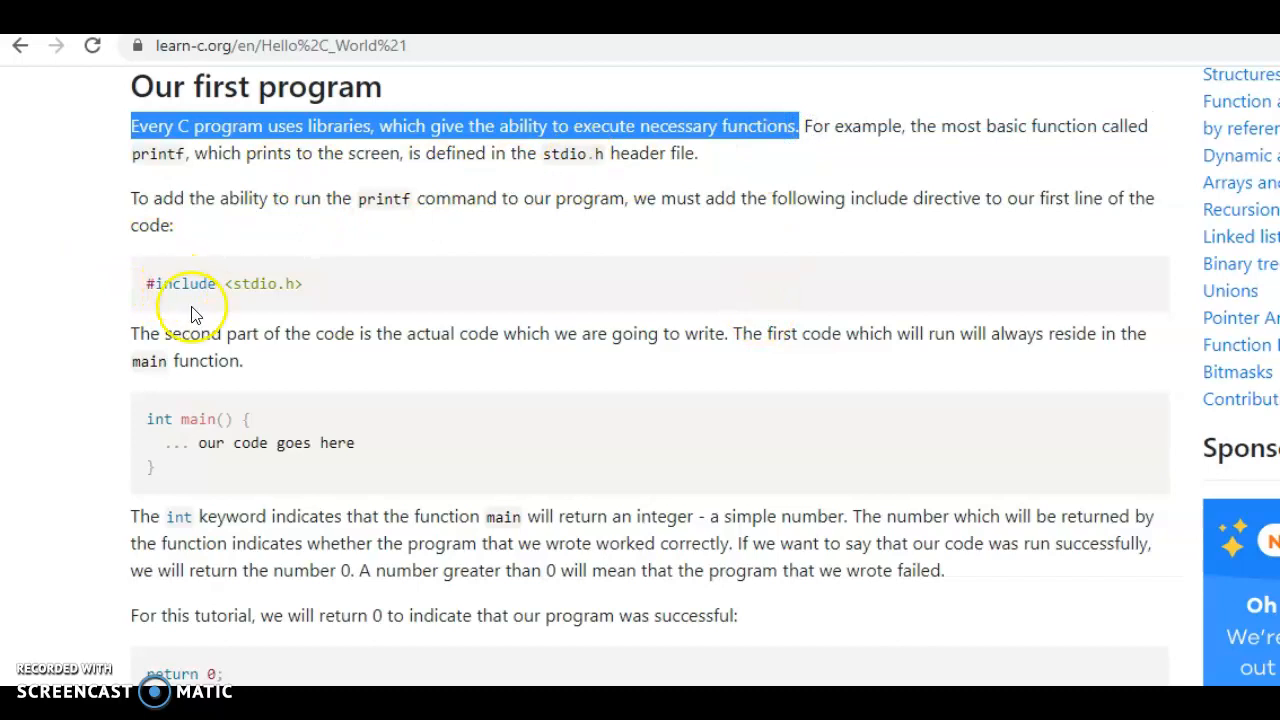
pyautogui.moveTo(198, 316)
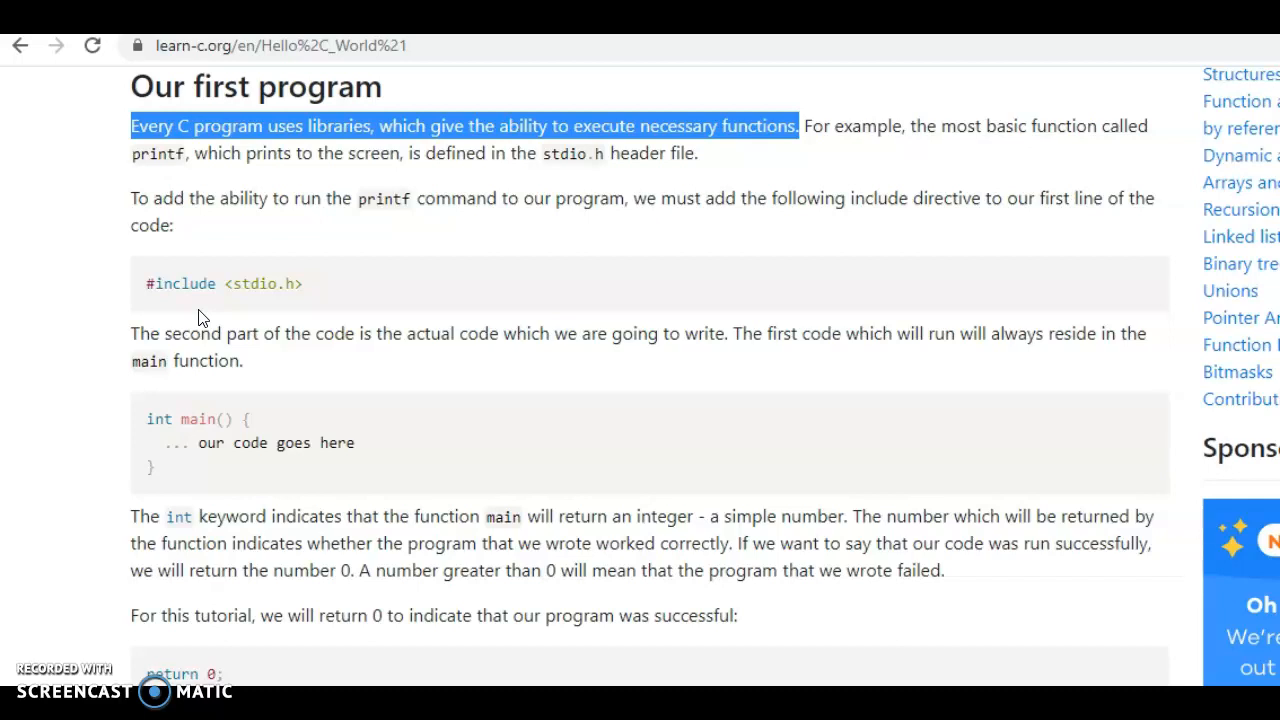
pyautogui.click(186, 288)
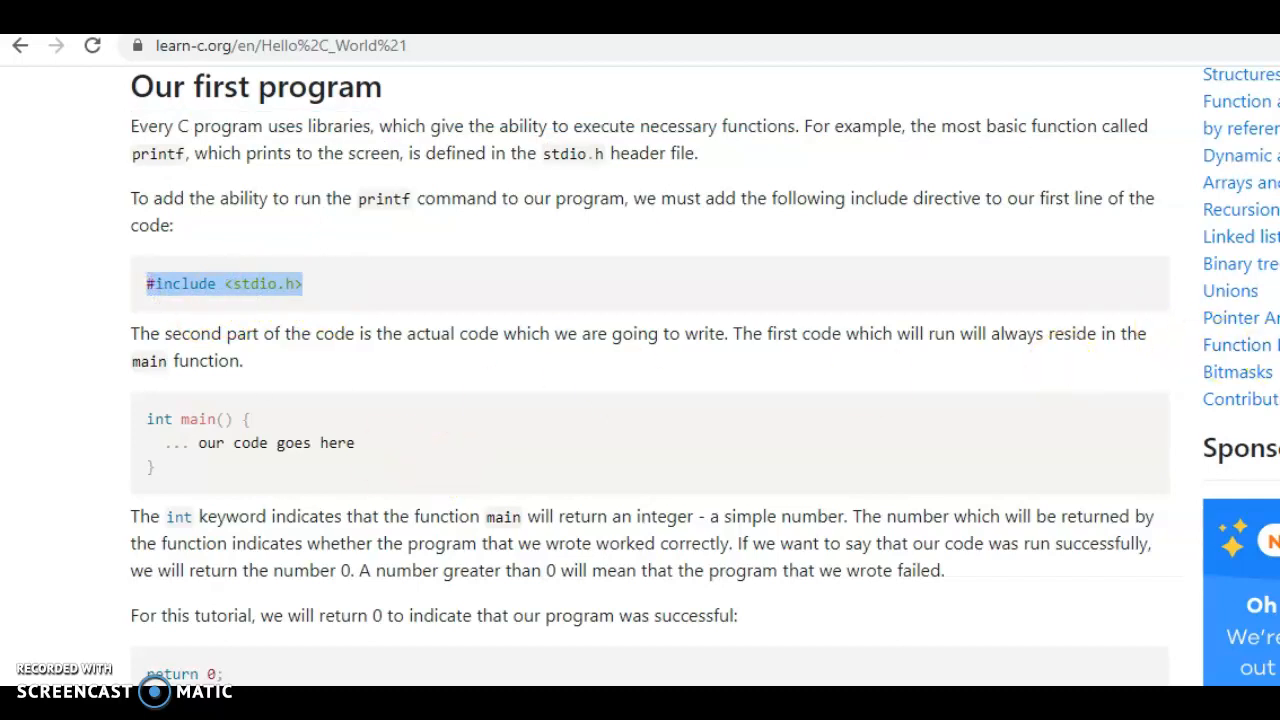
pyautogui.scroll(-3)
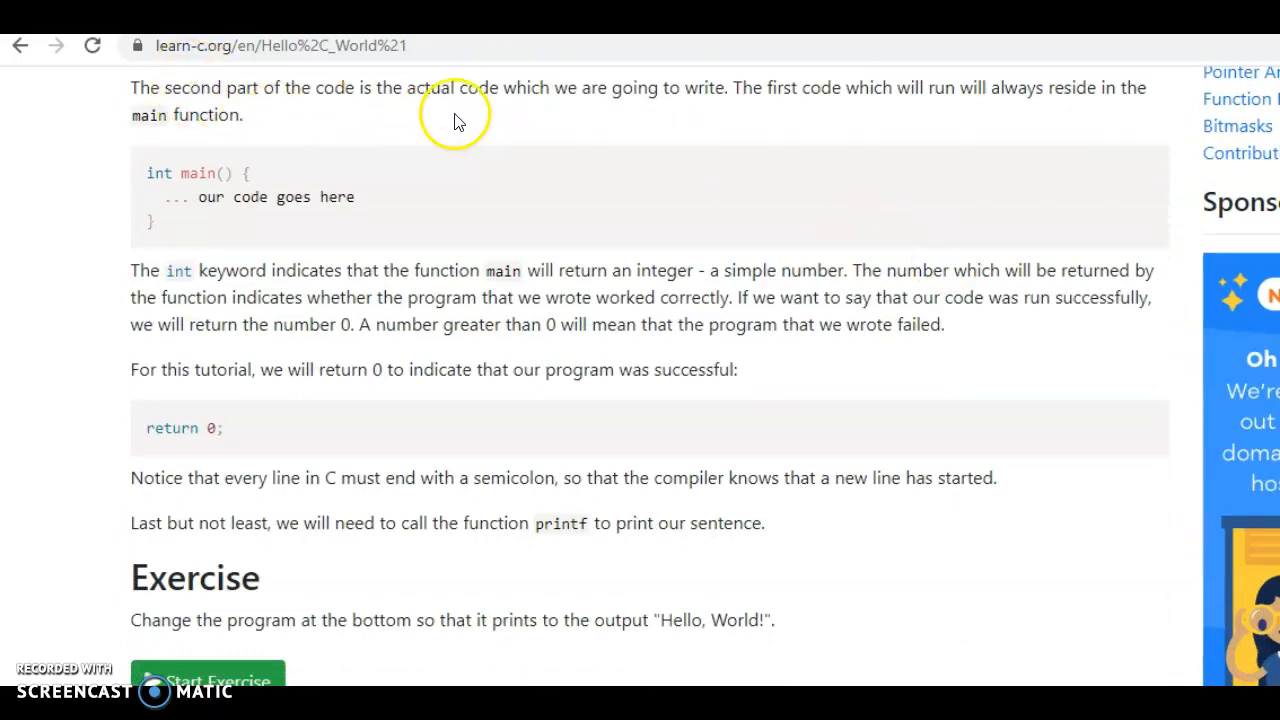
pyautogui.moveTo(144, 114)
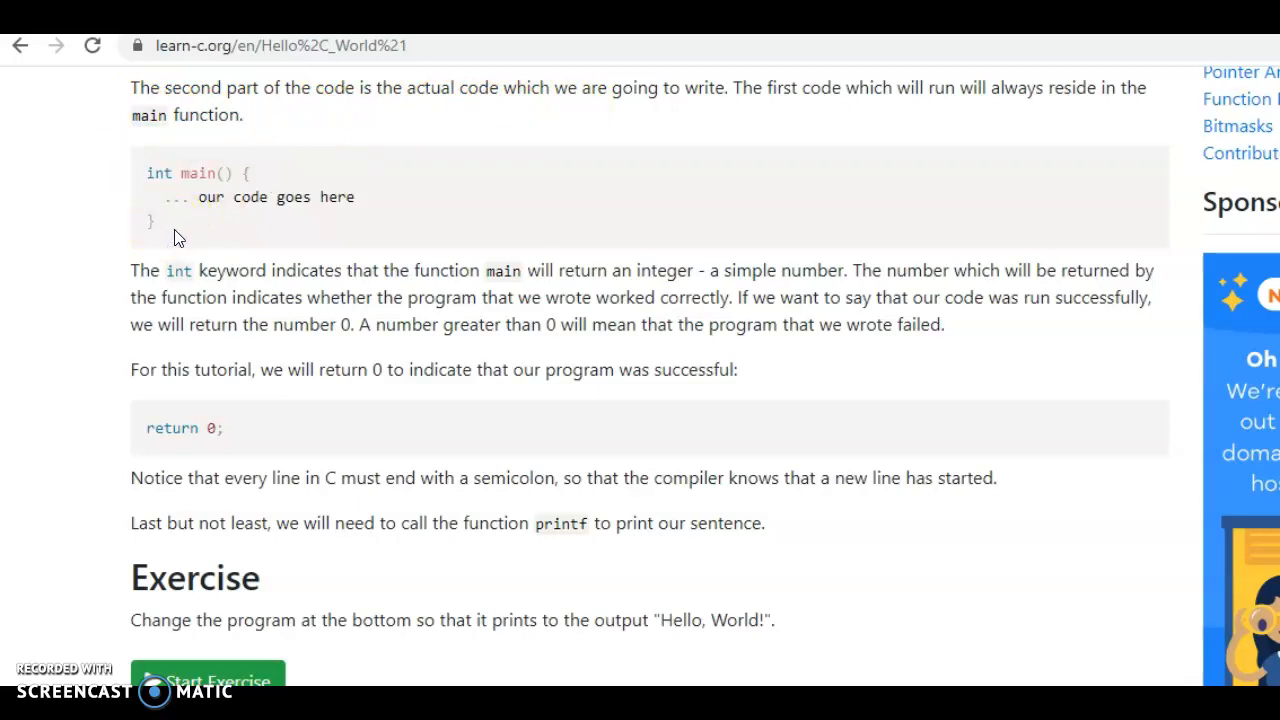
pyautogui.moveTo(188, 288)
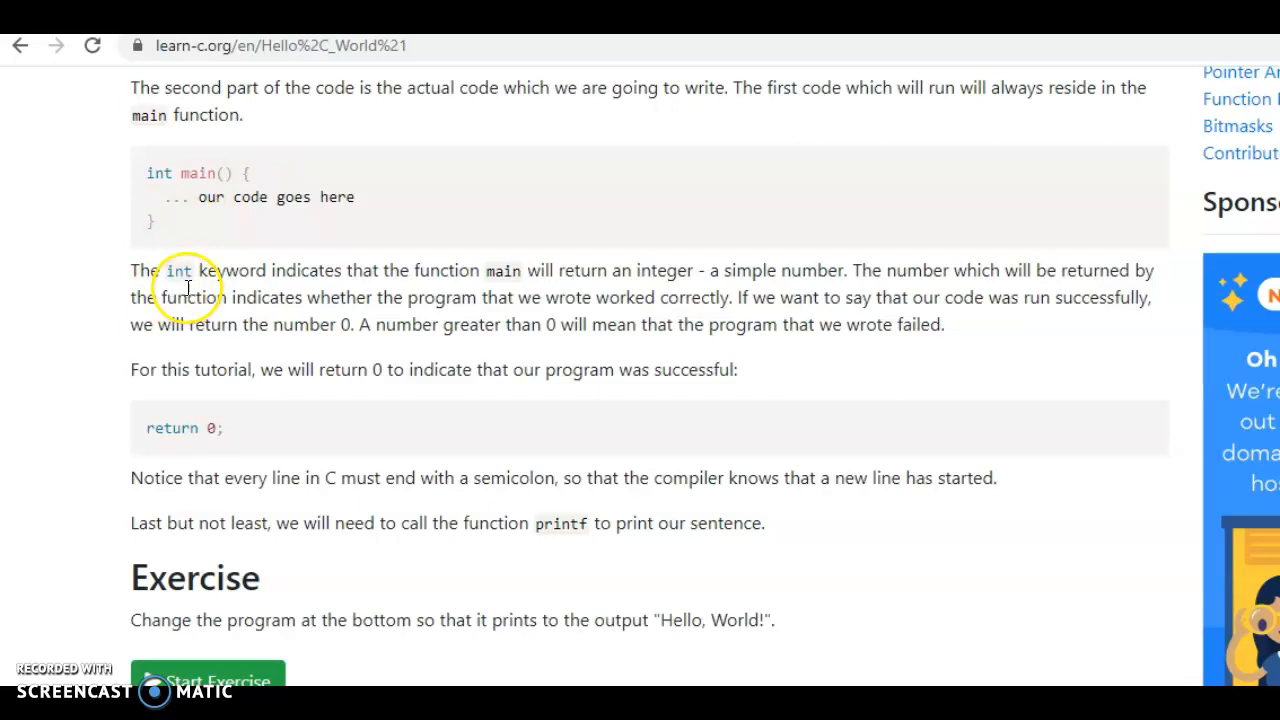
pyautogui.moveTo(136, 288)
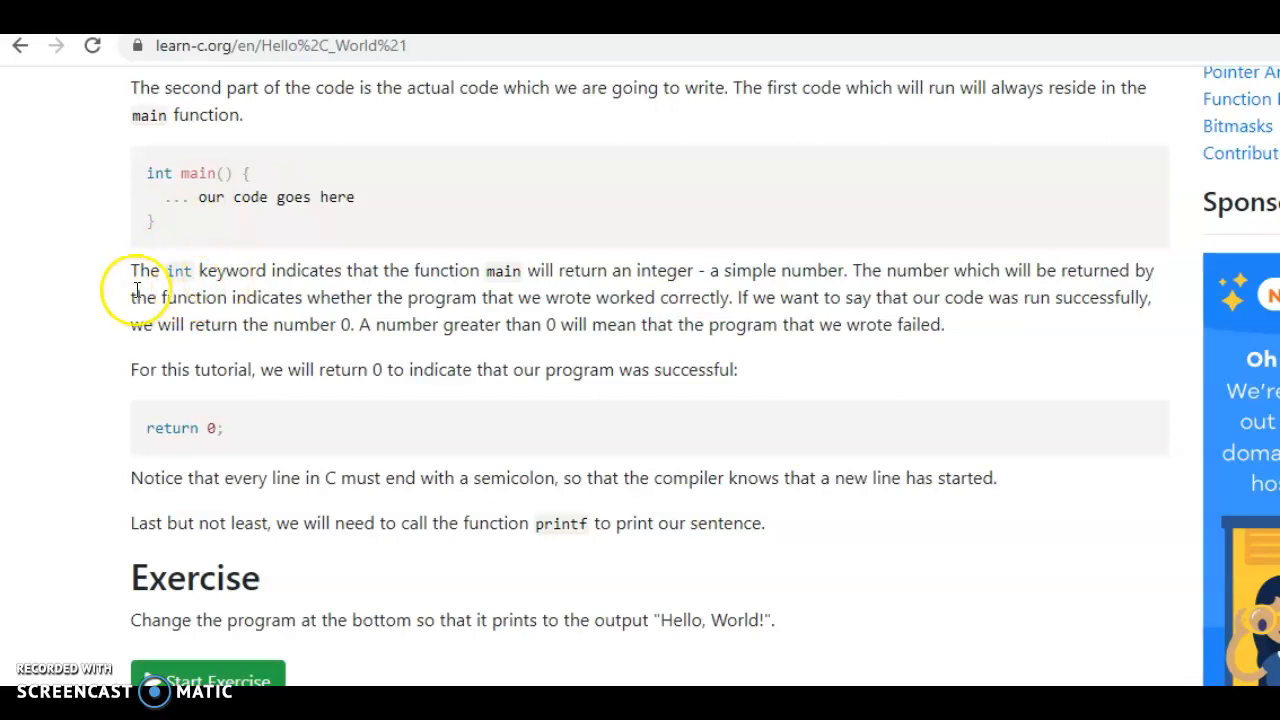
pyautogui.moveTo(136, 290)
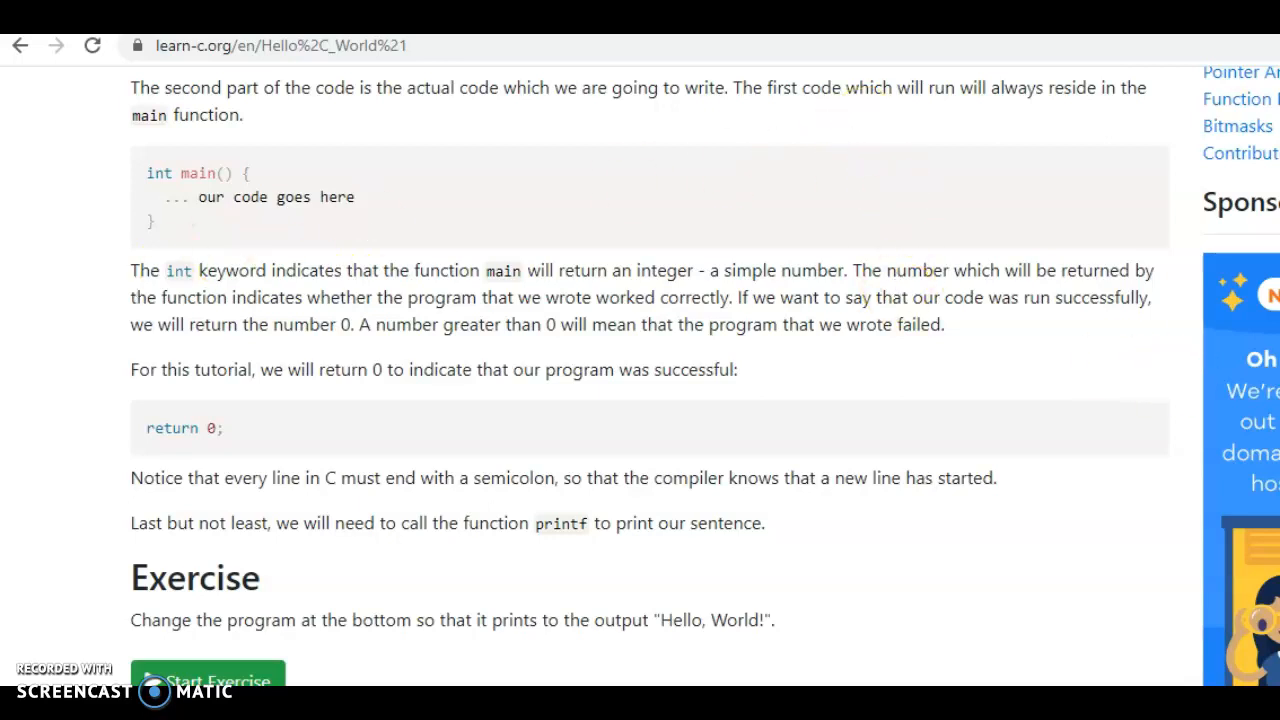
pyautogui.scroll(-3)
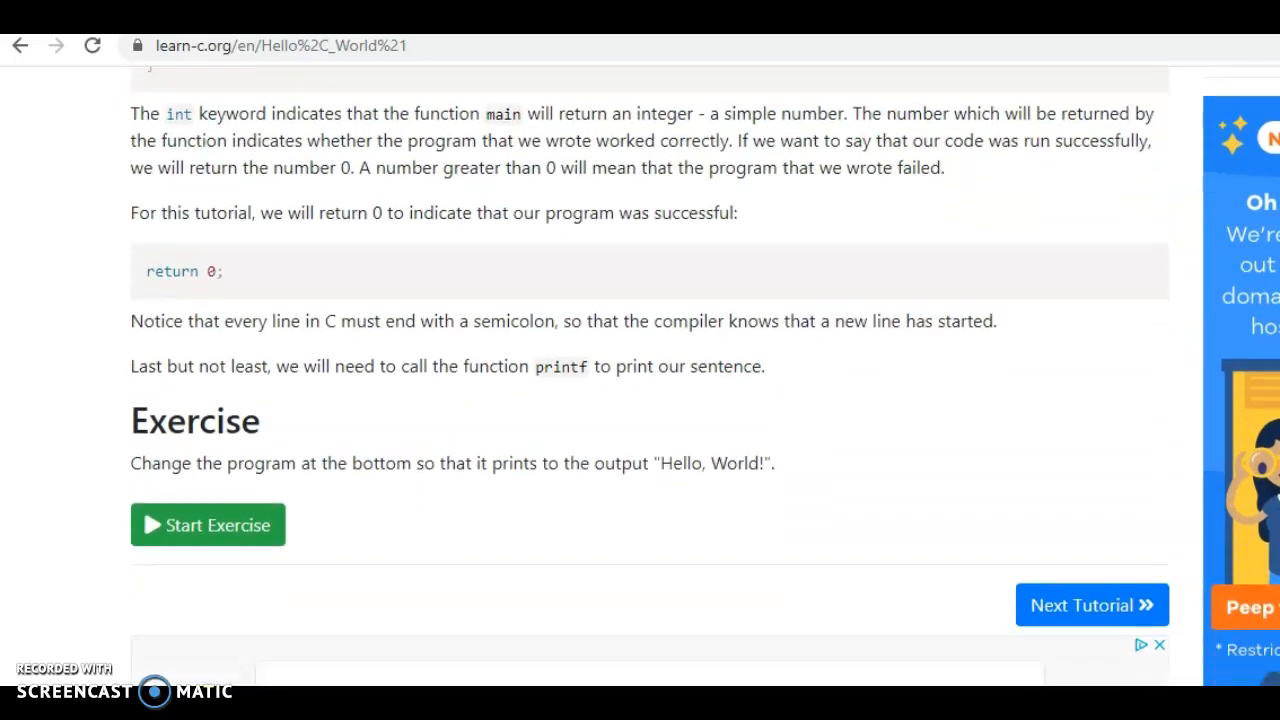
pyautogui.scroll(-3)
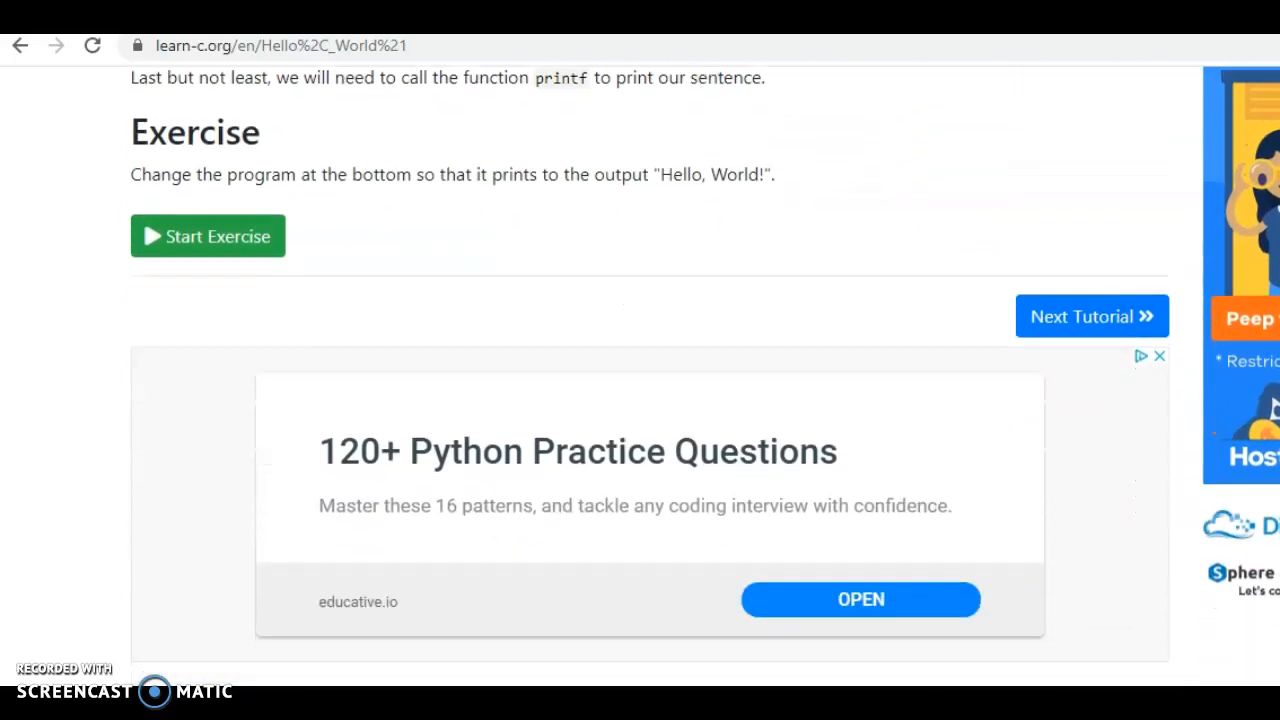
# - Run the edited Hello World exercise, accept the correct result, and continue to Variables and Types
pyautogui.click(208, 236)
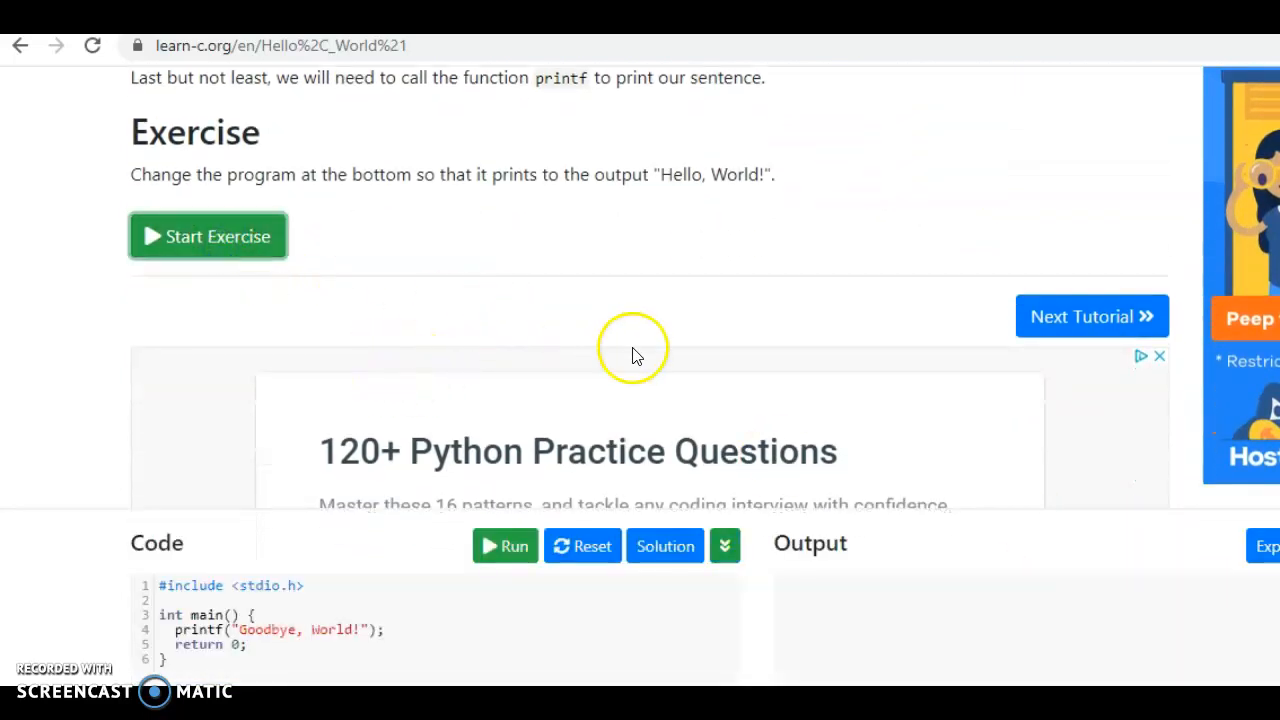
pyautogui.scroll(3)
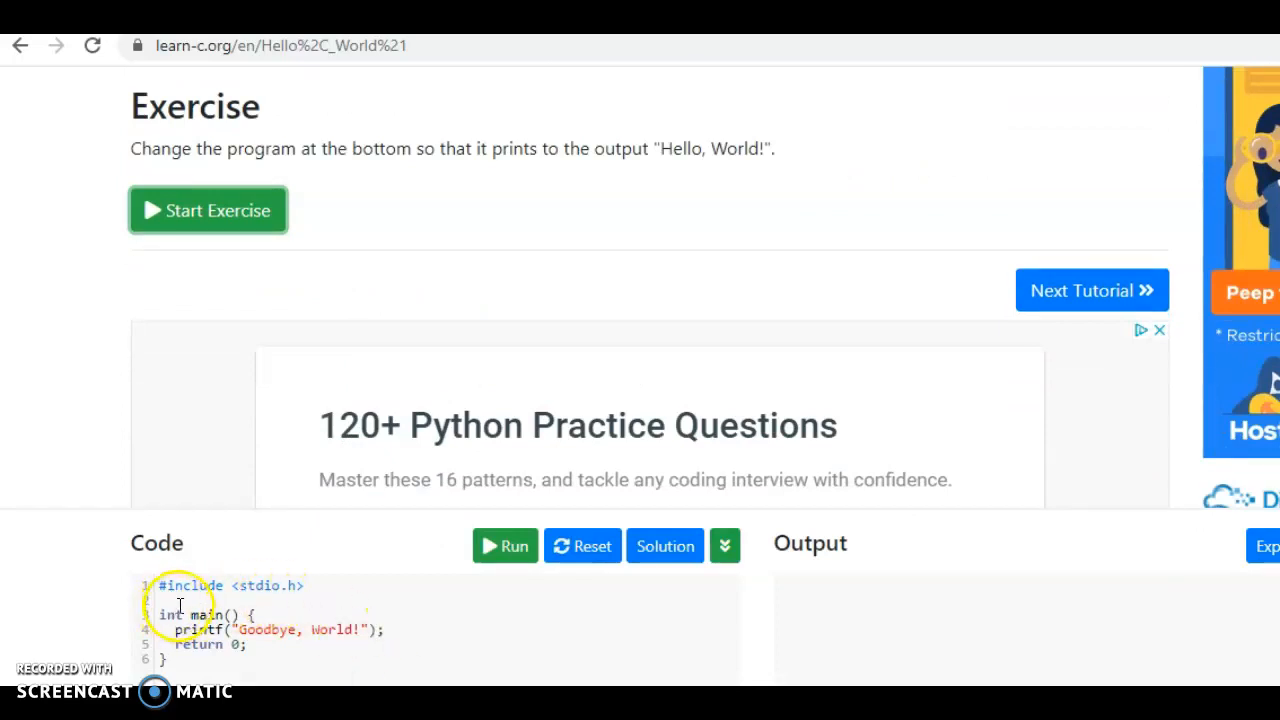
pyautogui.moveTo(464, 158)
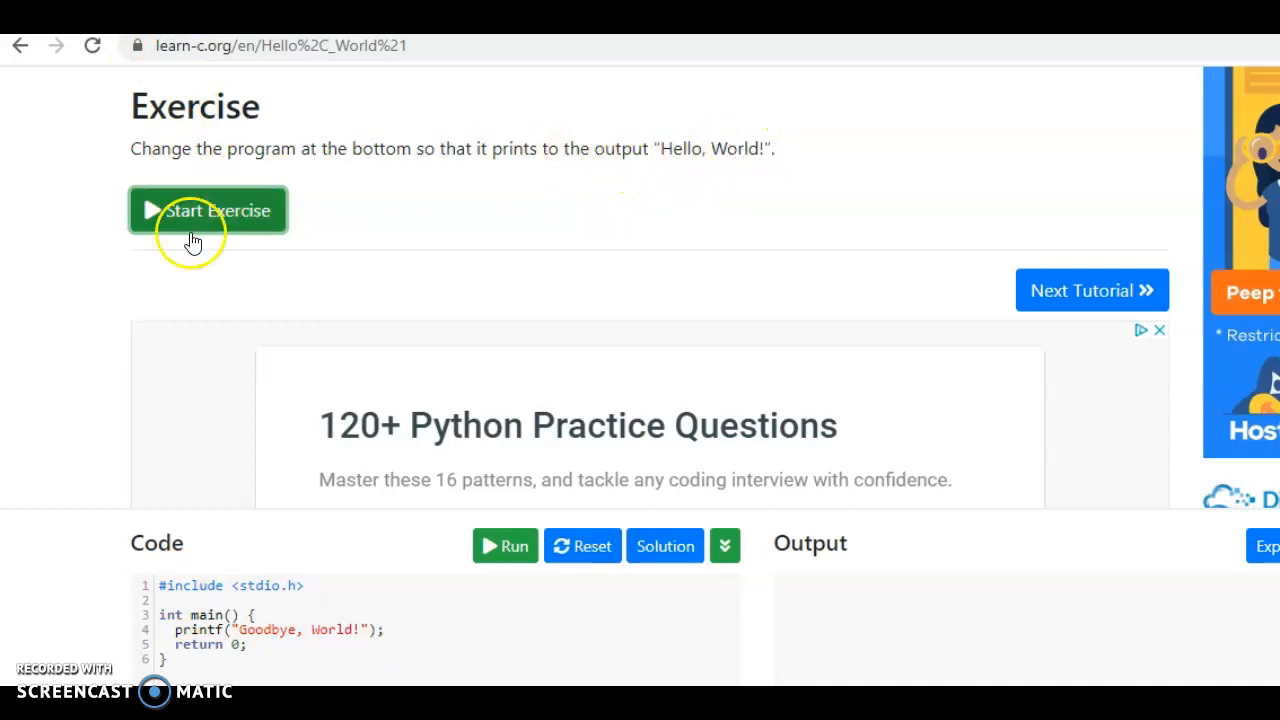
pyautogui.moveTo(304, 588)
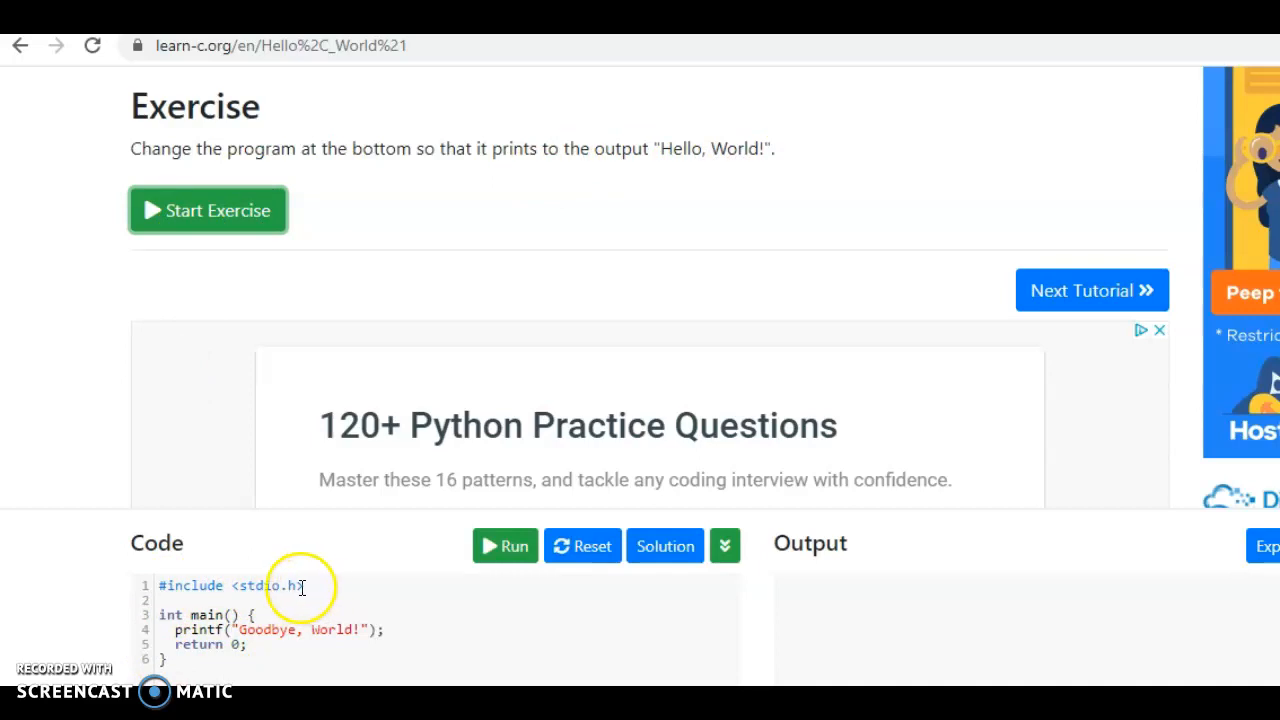
pyautogui.moveTo(316, 574)
pyautogui.write('Hell')
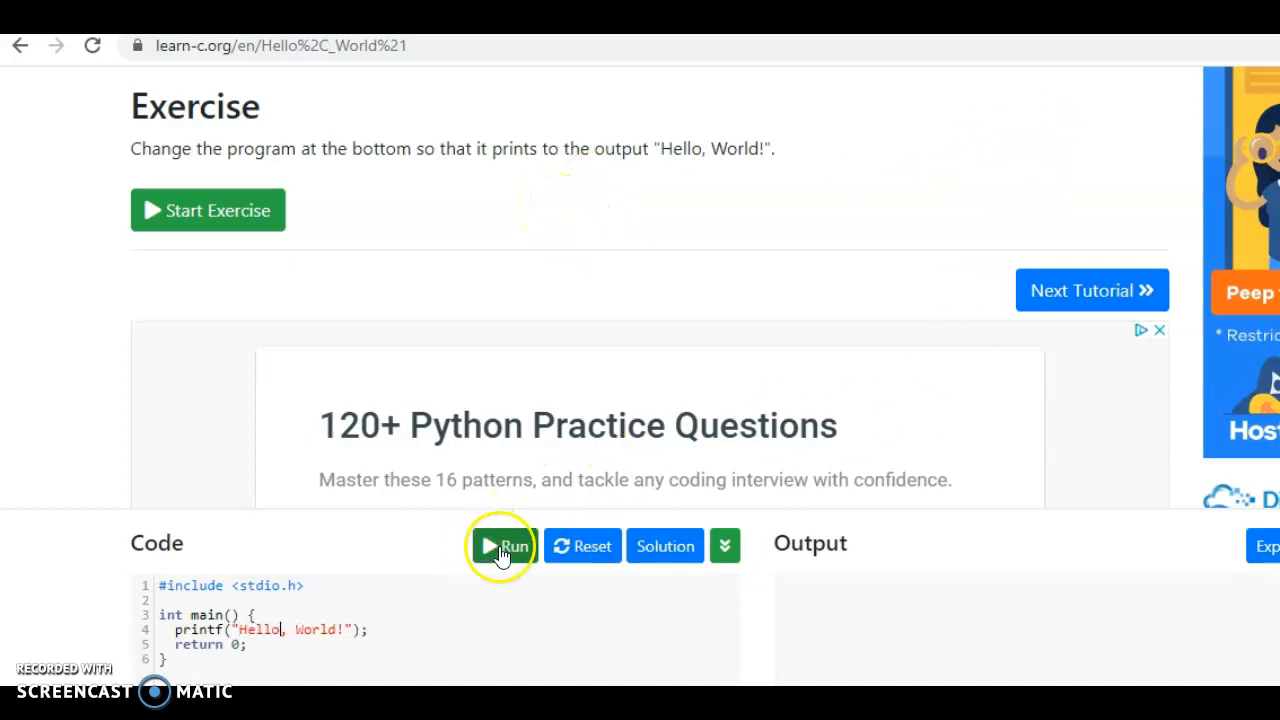
pyautogui.click(504, 546)
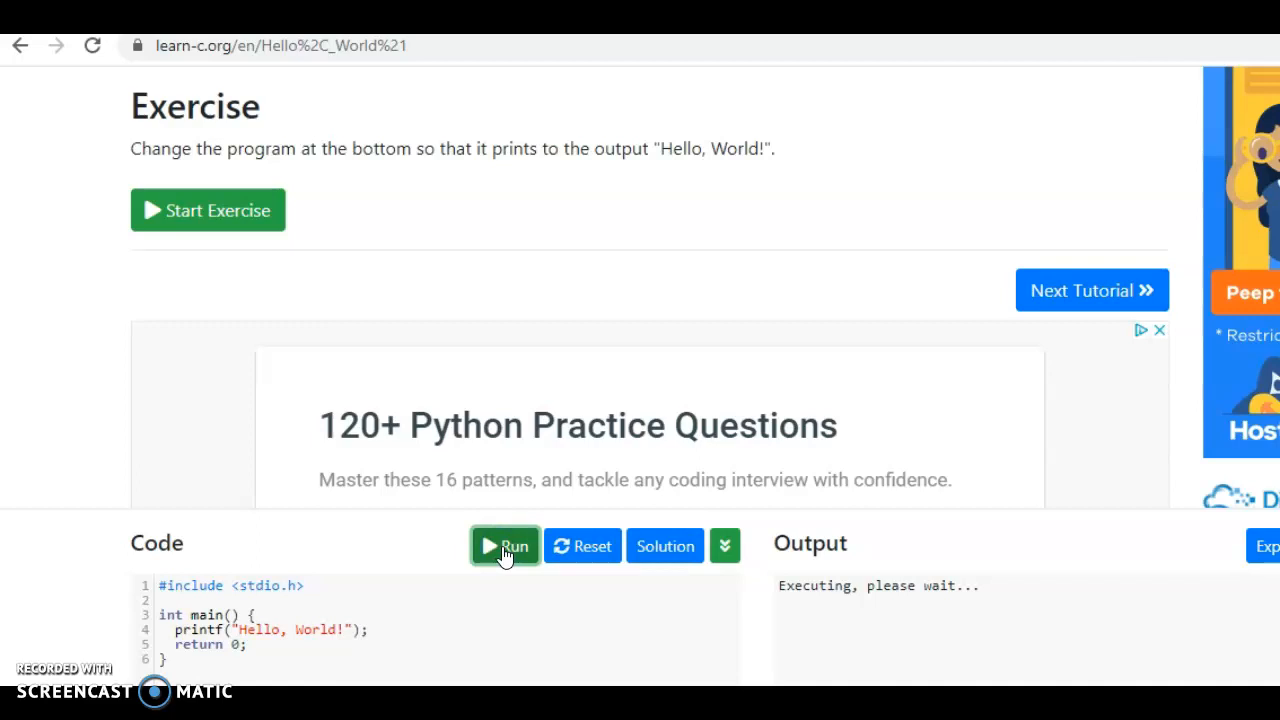
pyautogui.click(504, 546)
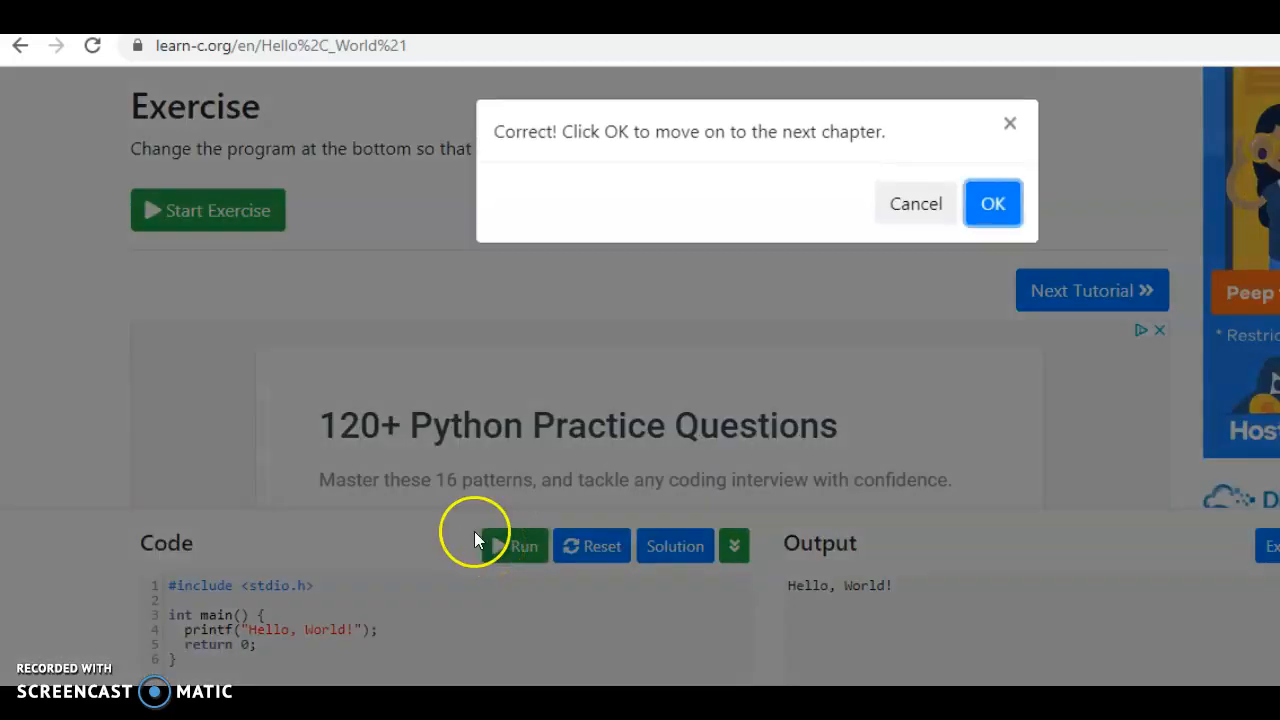
pyautogui.moveTo(600, 136)
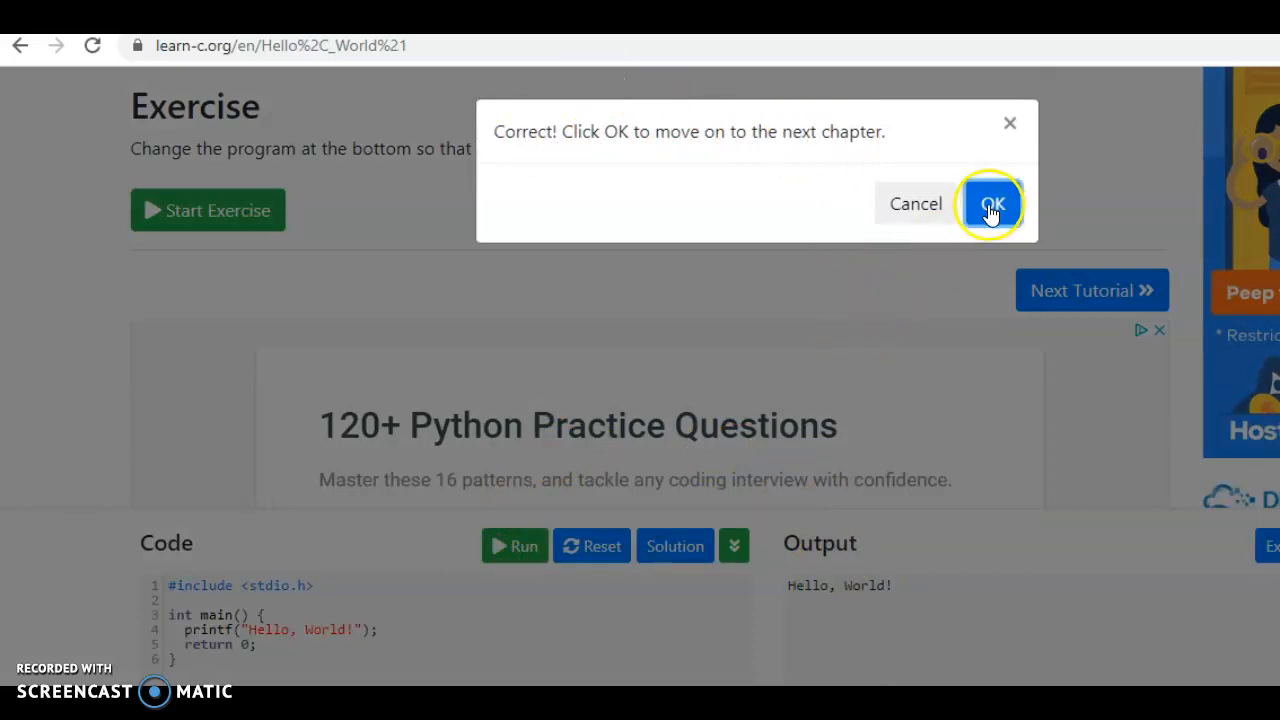
pyautogui.click(992, 204)
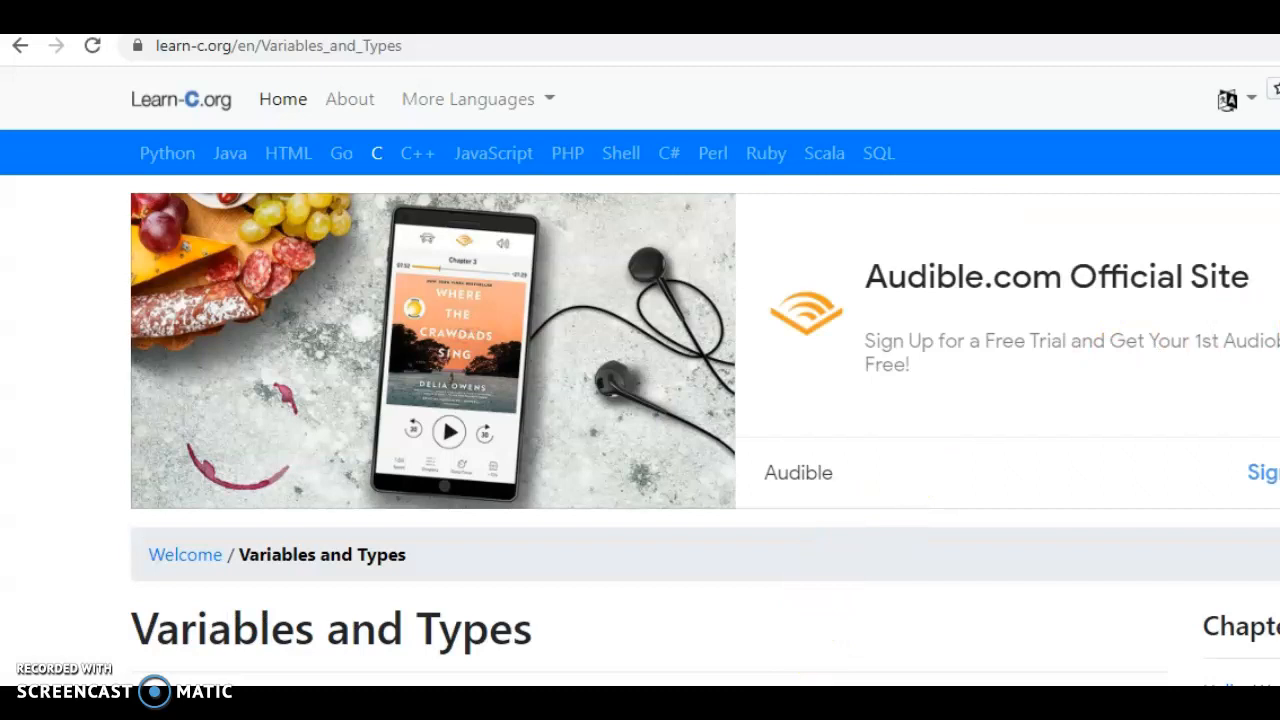
# - Start the Variables and Types exercise summing a, b and c, showing its starter code
pyautogui.scroll(-3)
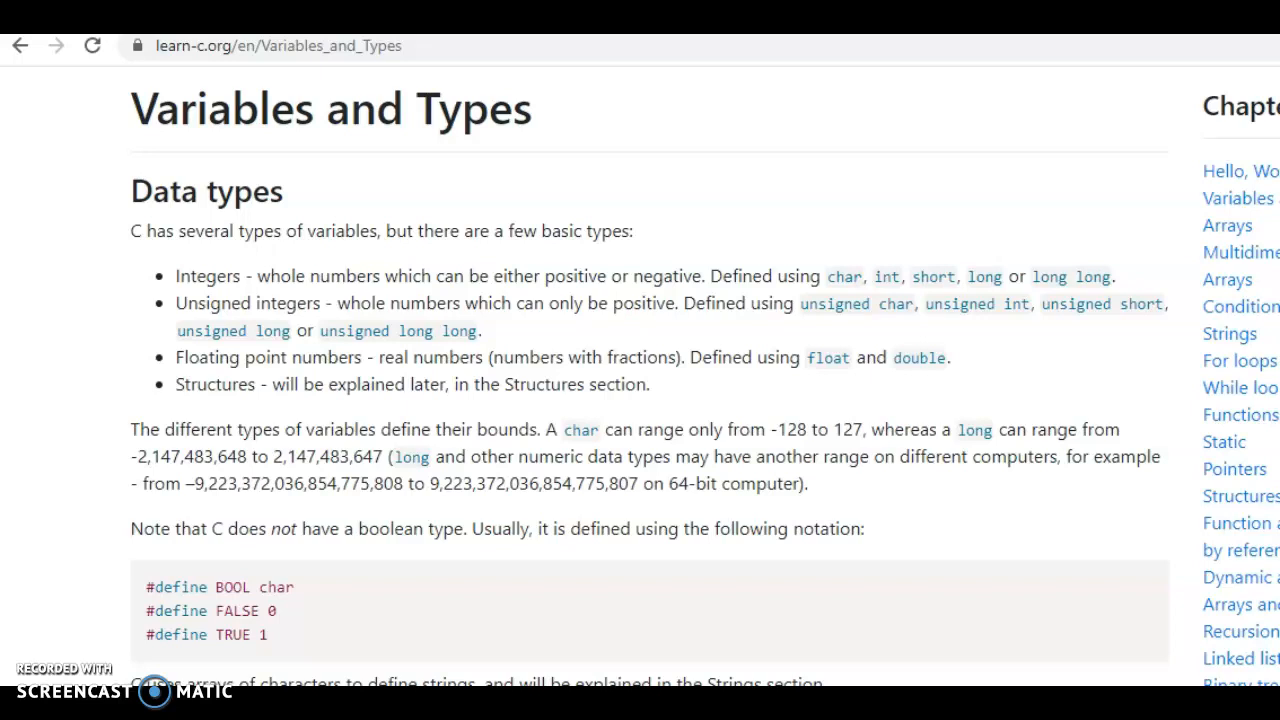
pyautogui.scroll(-3)
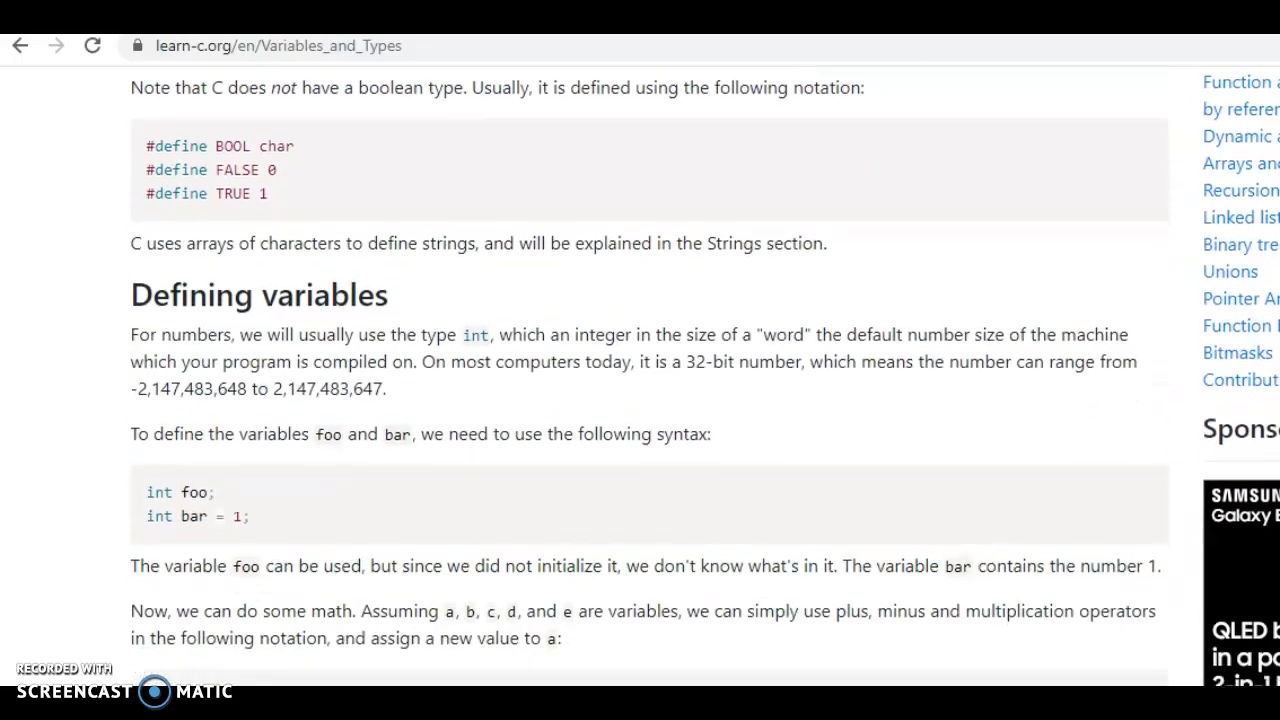
pyautogui.scroll(-3)
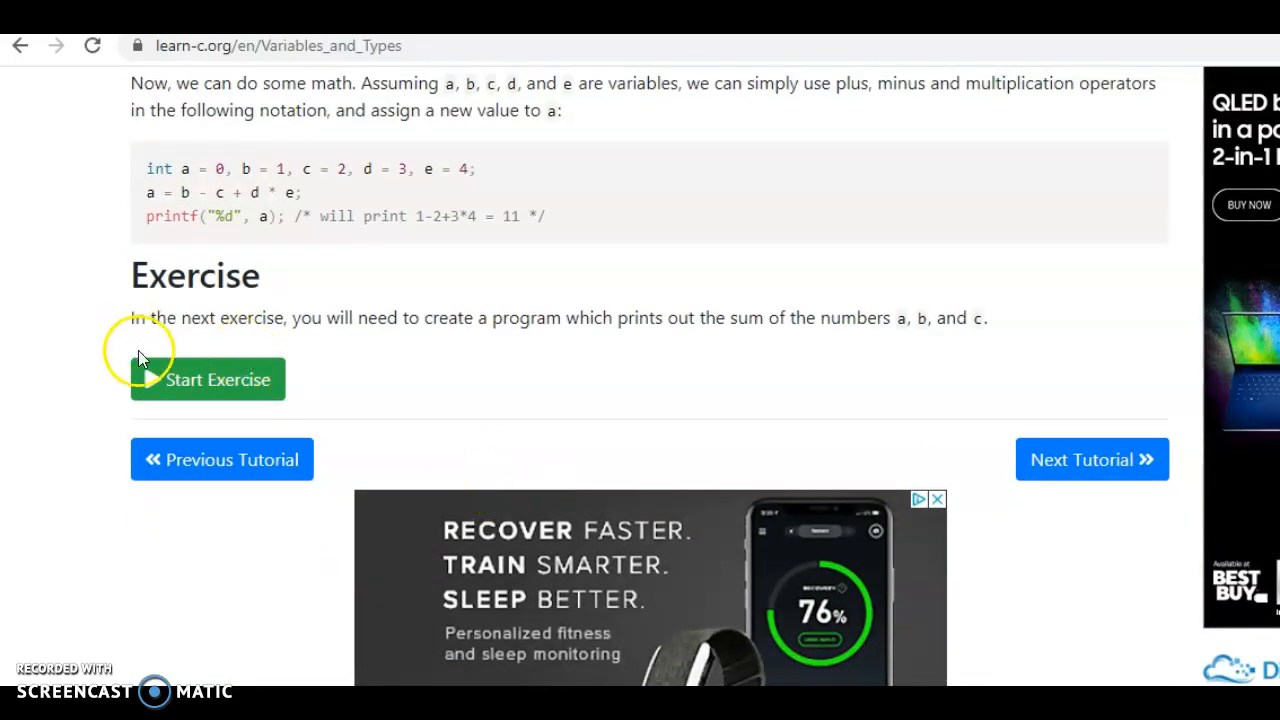
pyautogui.click(208, 380)
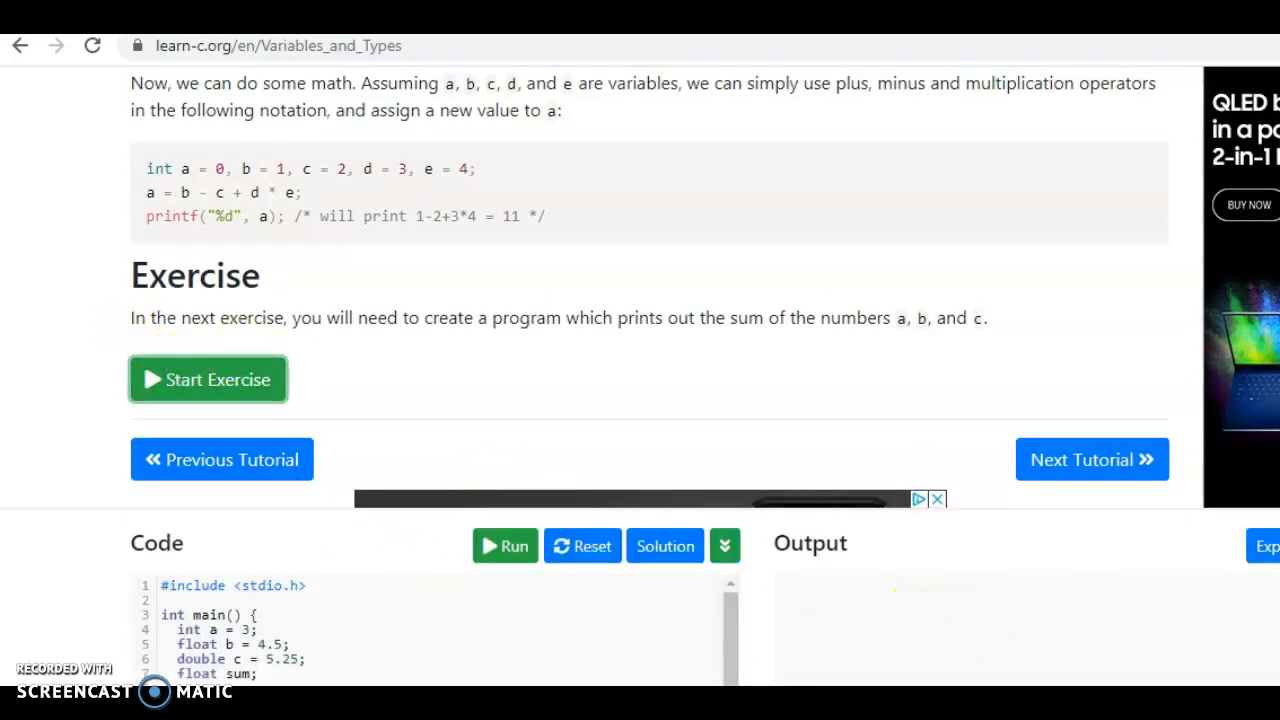
pyautogui.scroll(-3)
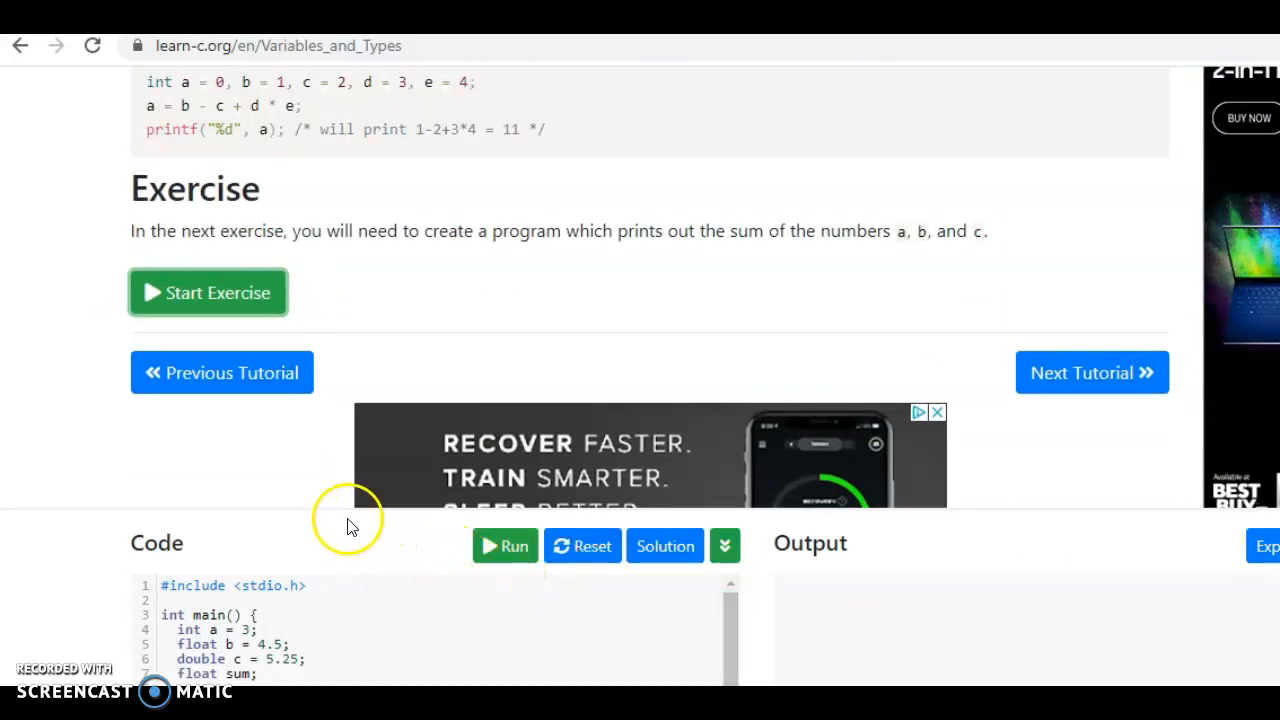
pyautogui.moveTo(810, 636)
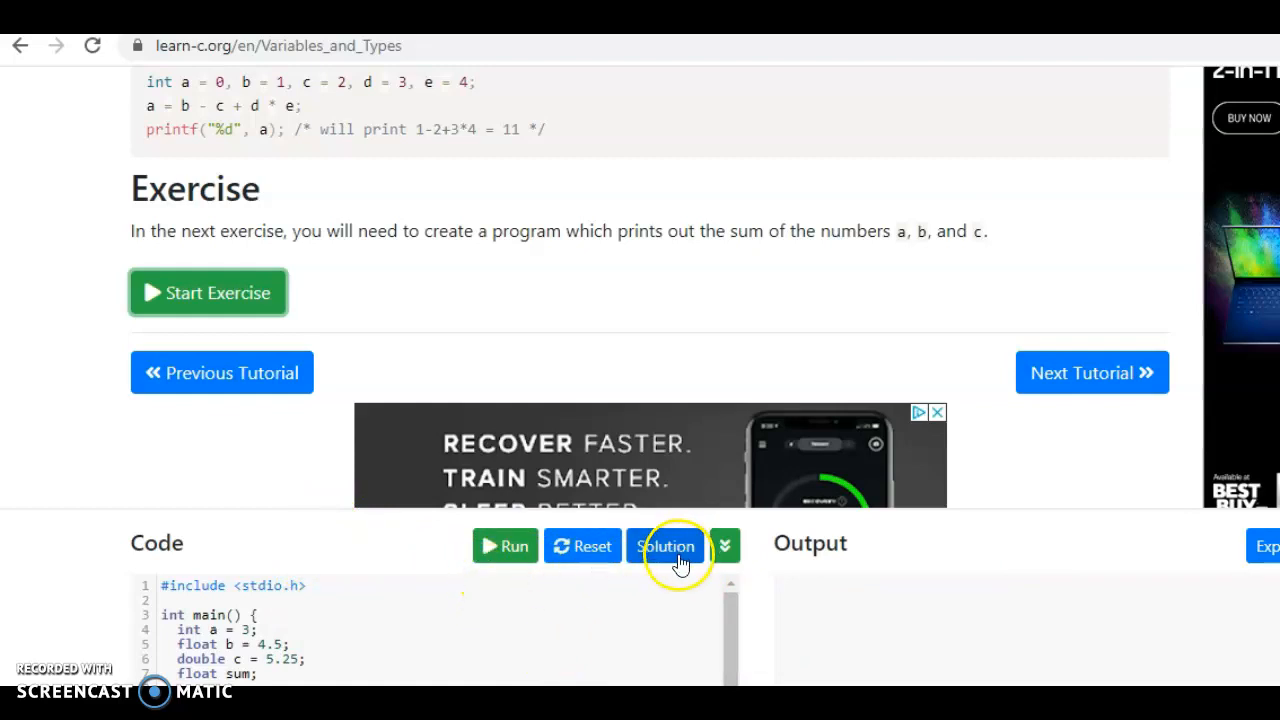
pyautogui.moveTo(1044, 470)
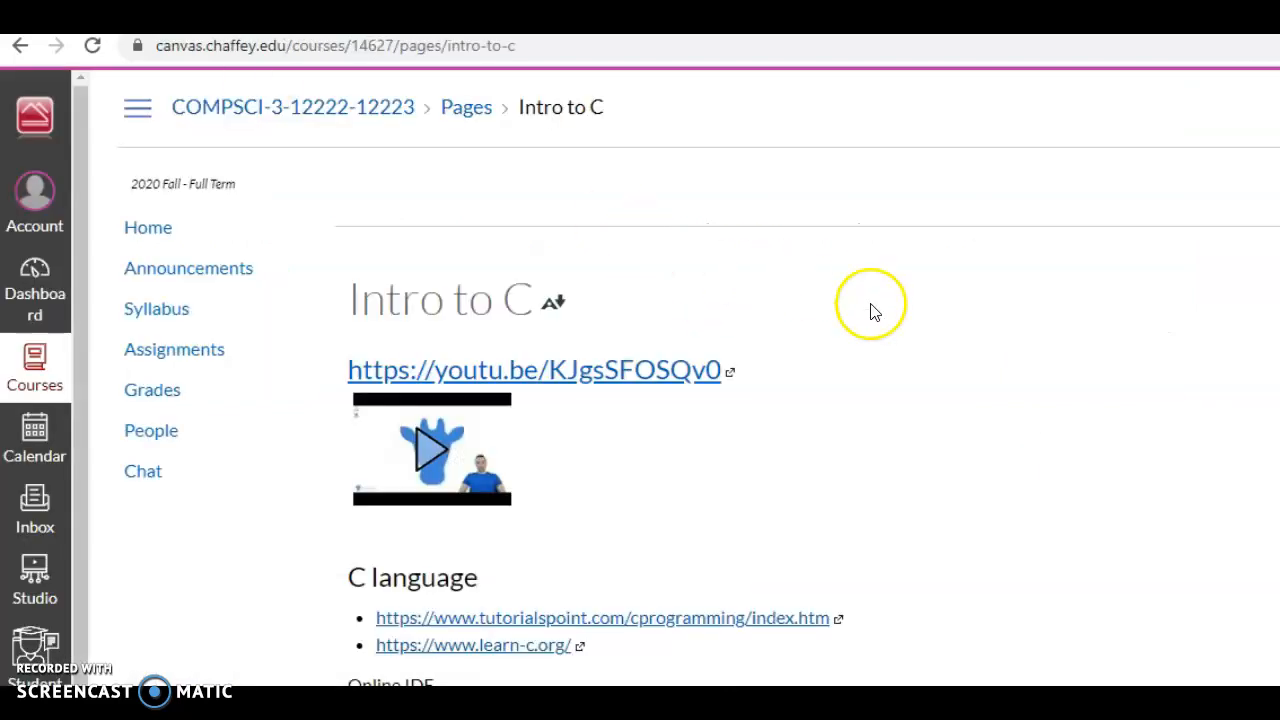
pyautogui.scroll(-3)
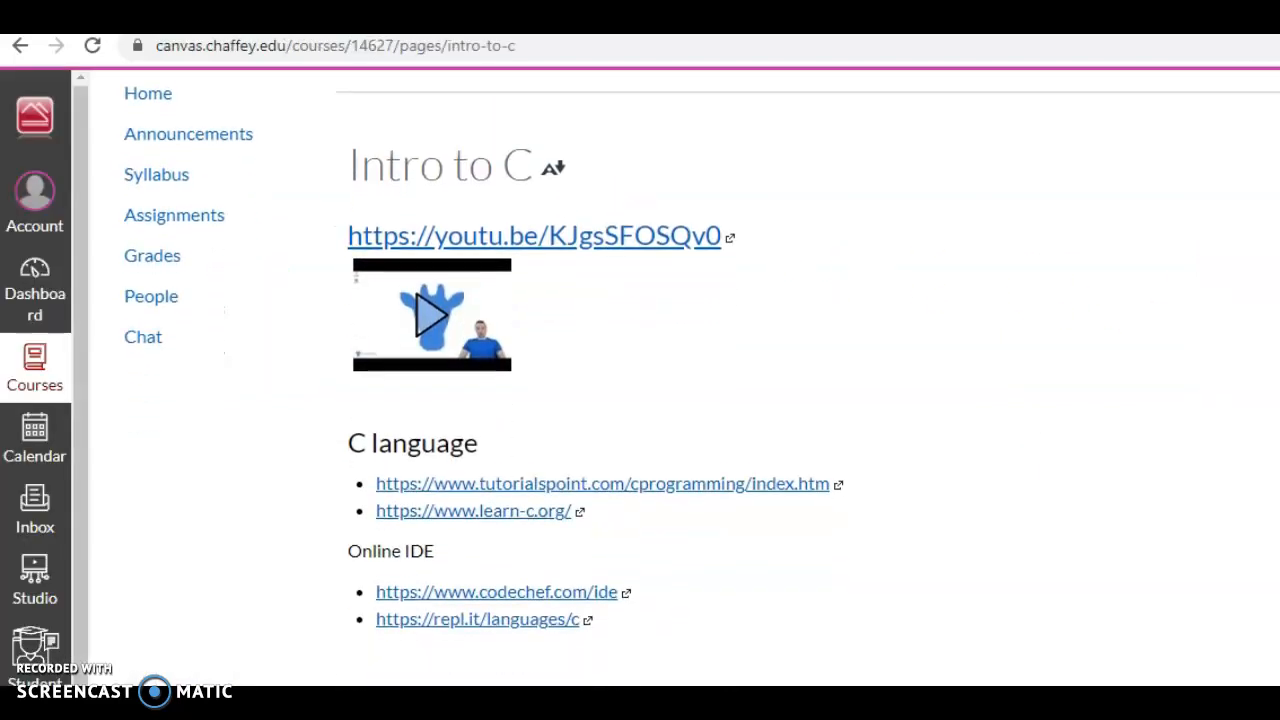
pyautogui.scroll(3)
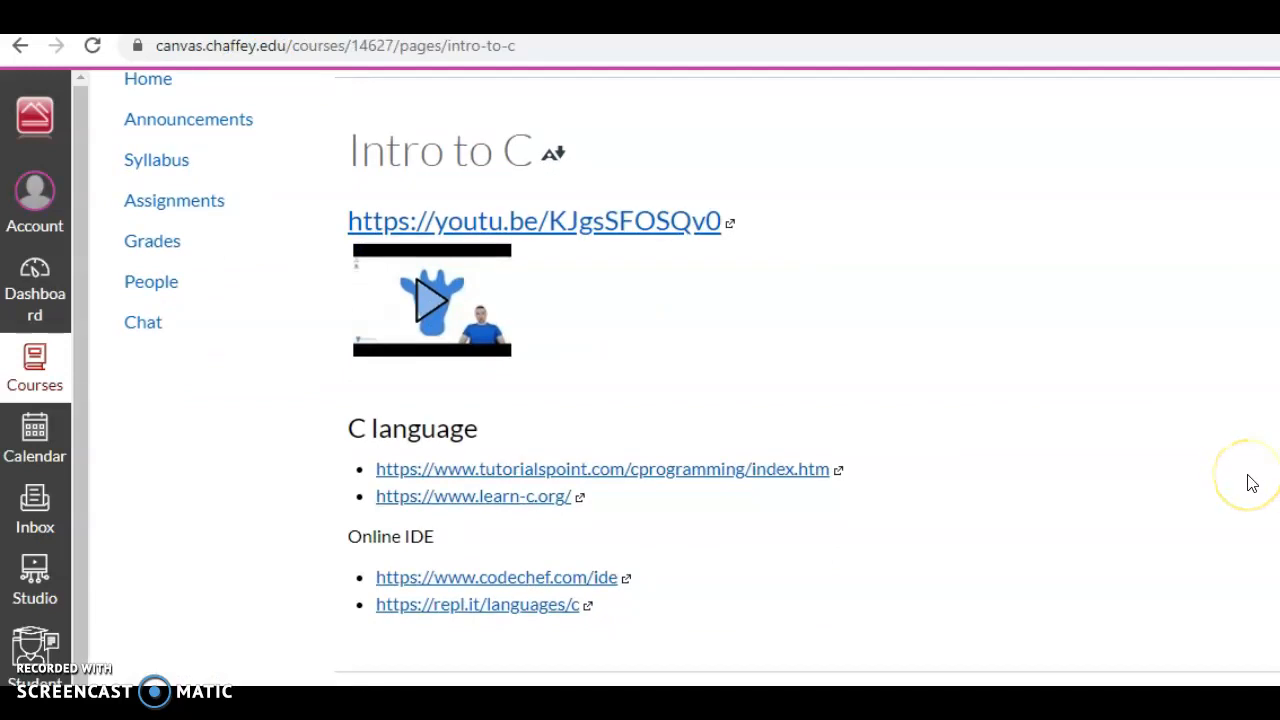
pyautogui.moveTo(1250, 482)
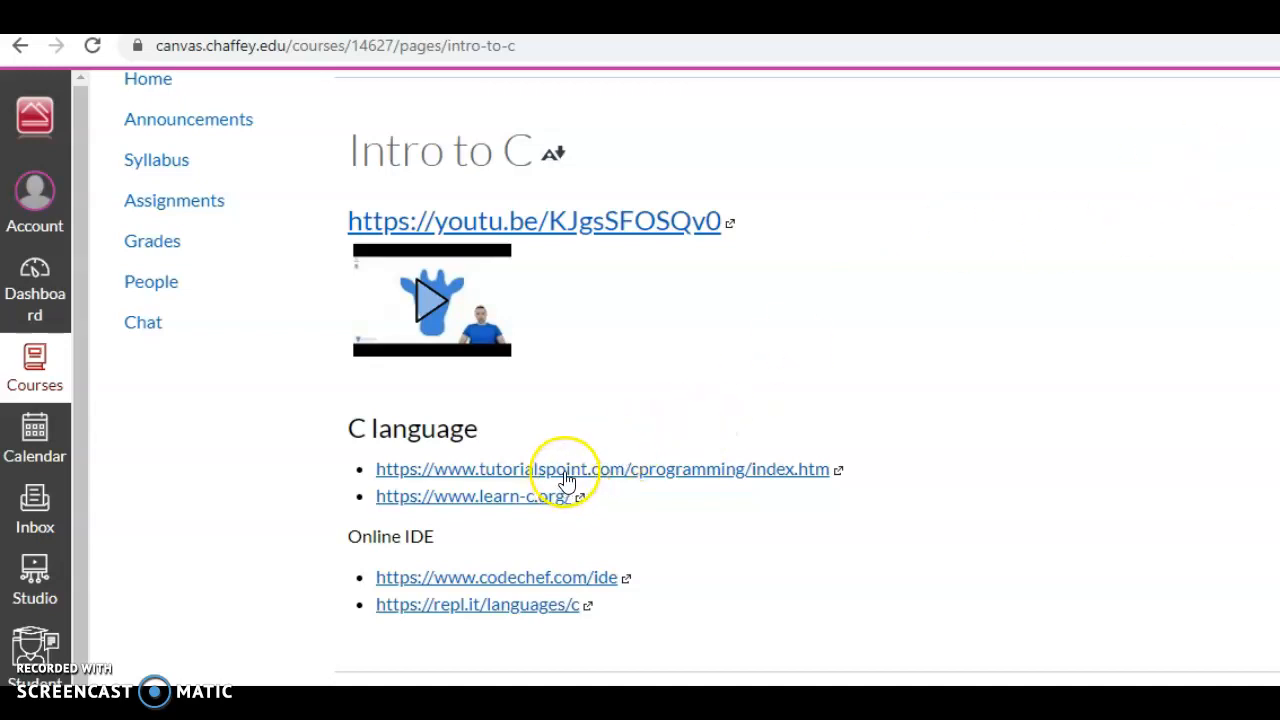
pyautogui.moveTo(470, 588)
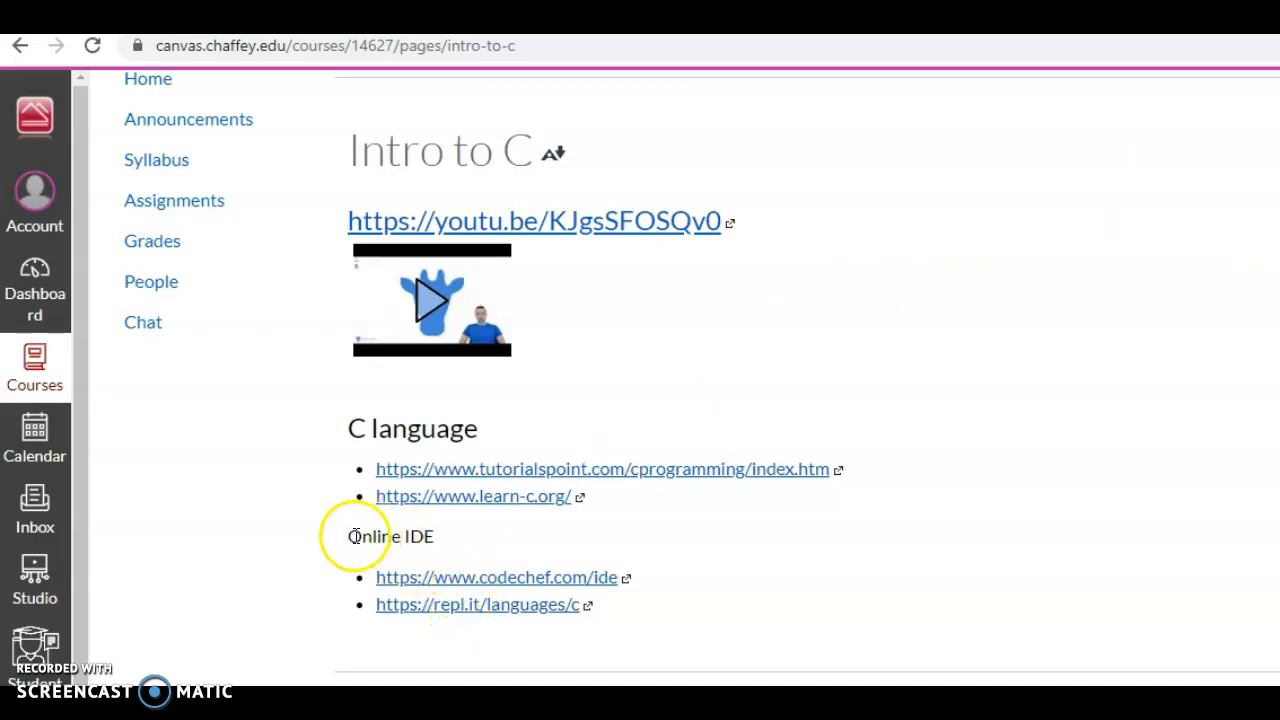
pyautogui.moveTo(524, 604)
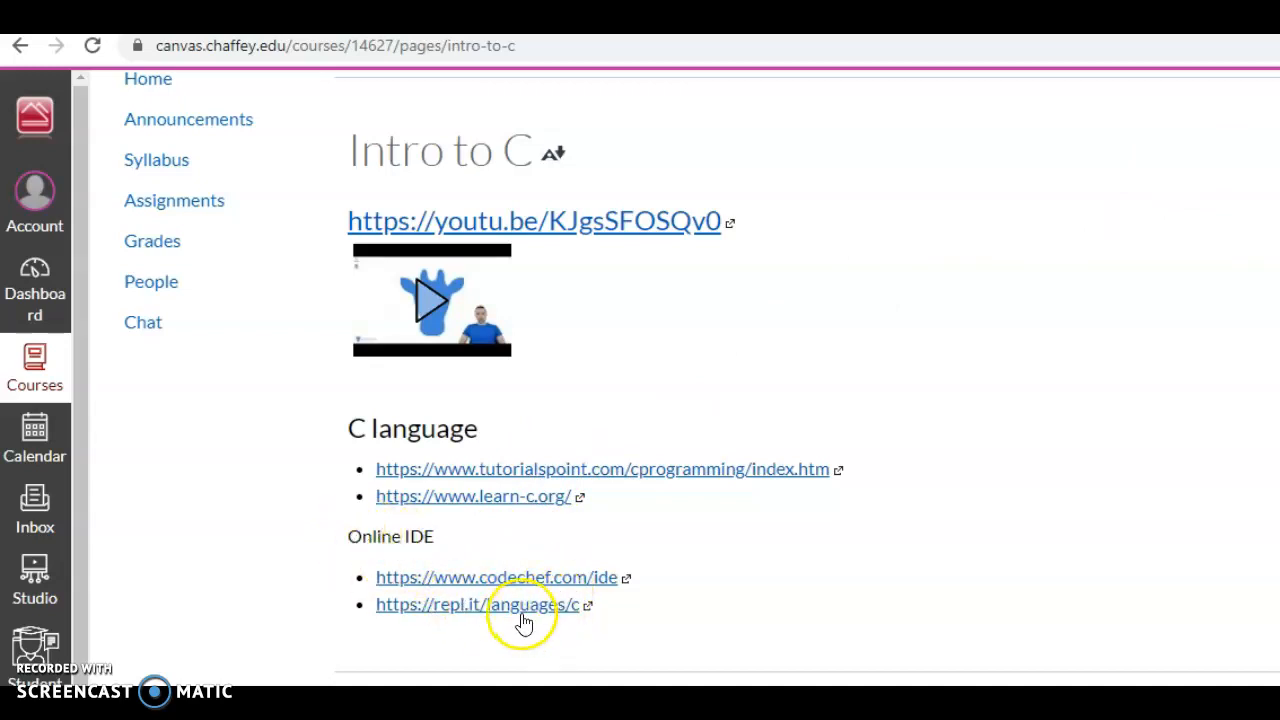
pyautogui.moveTo(532, 616)
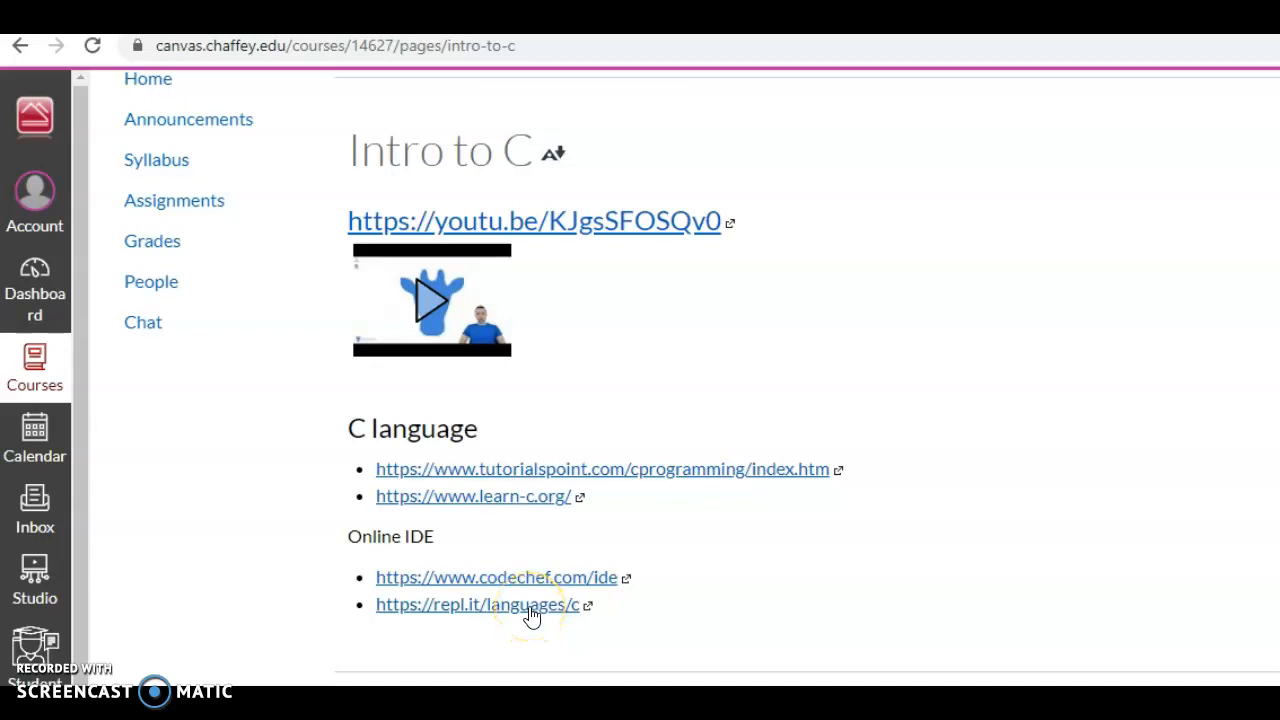
pyautogui.moveTo(532, 612)
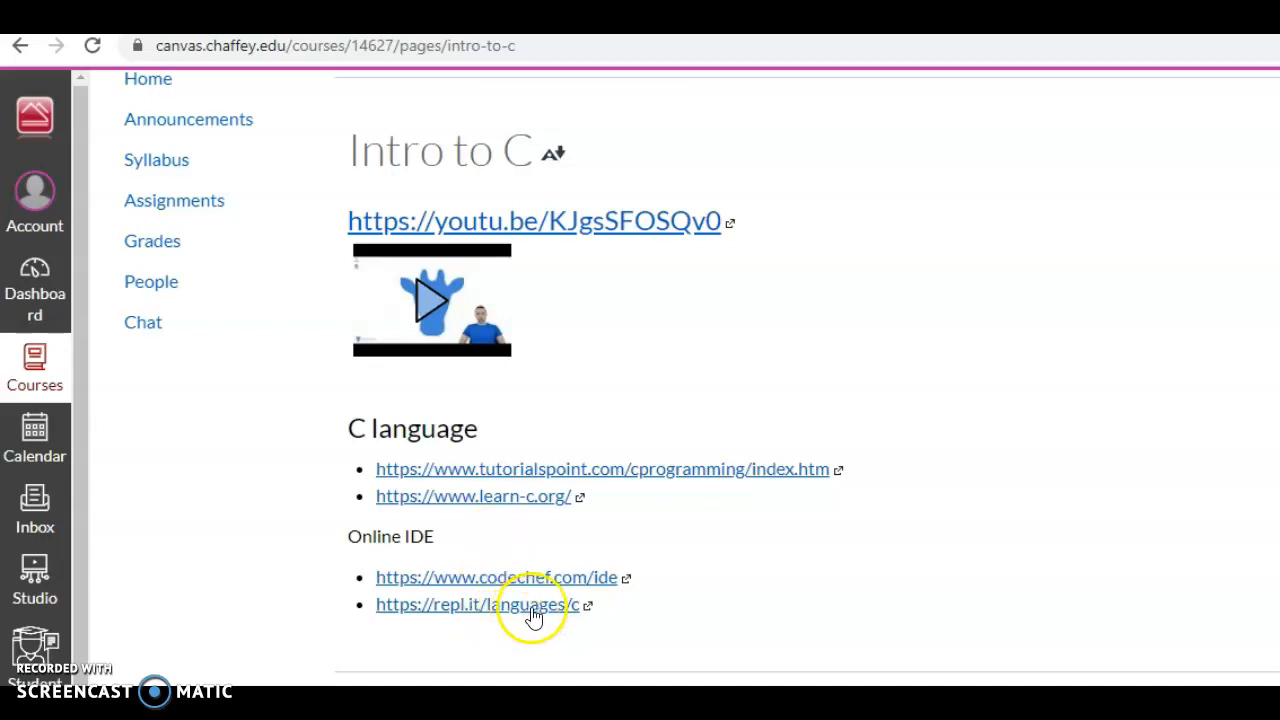
# - Run the Hello World program in Replit's C IDE, then return to the Canvas Intro to C page
pyautogui.click(470, 604)
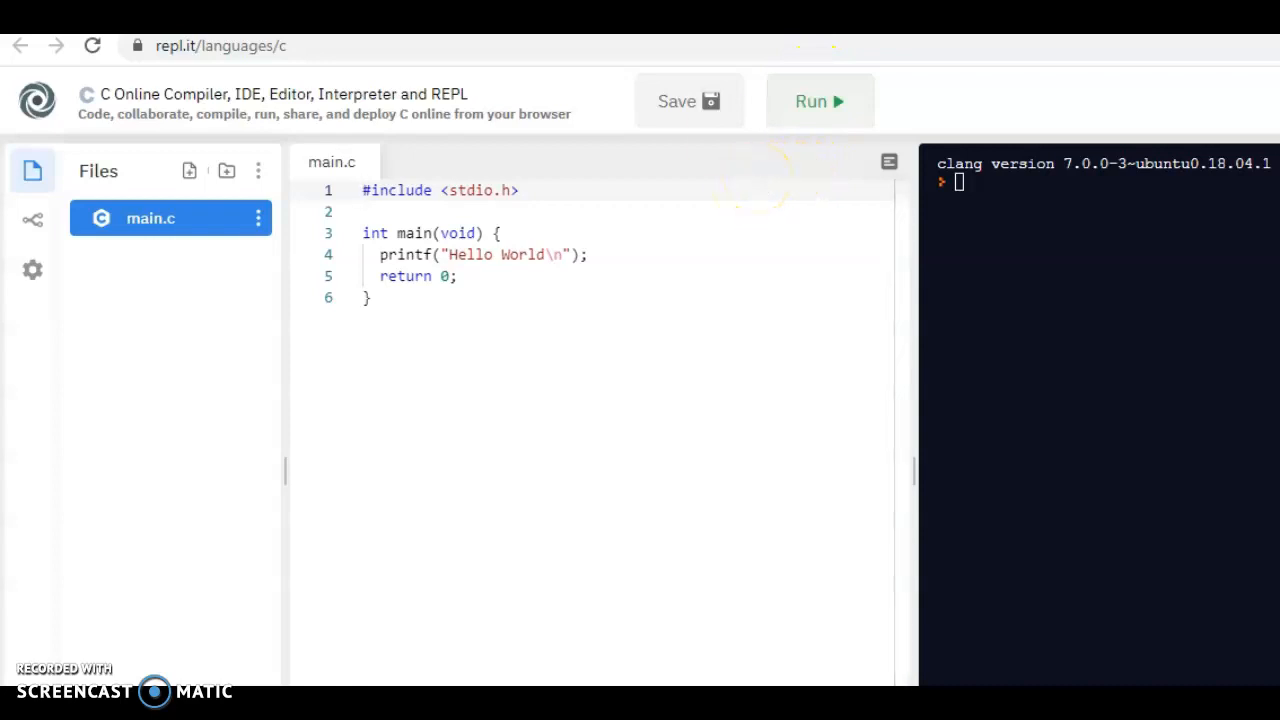
pyautogui.moveTo(290, 180)
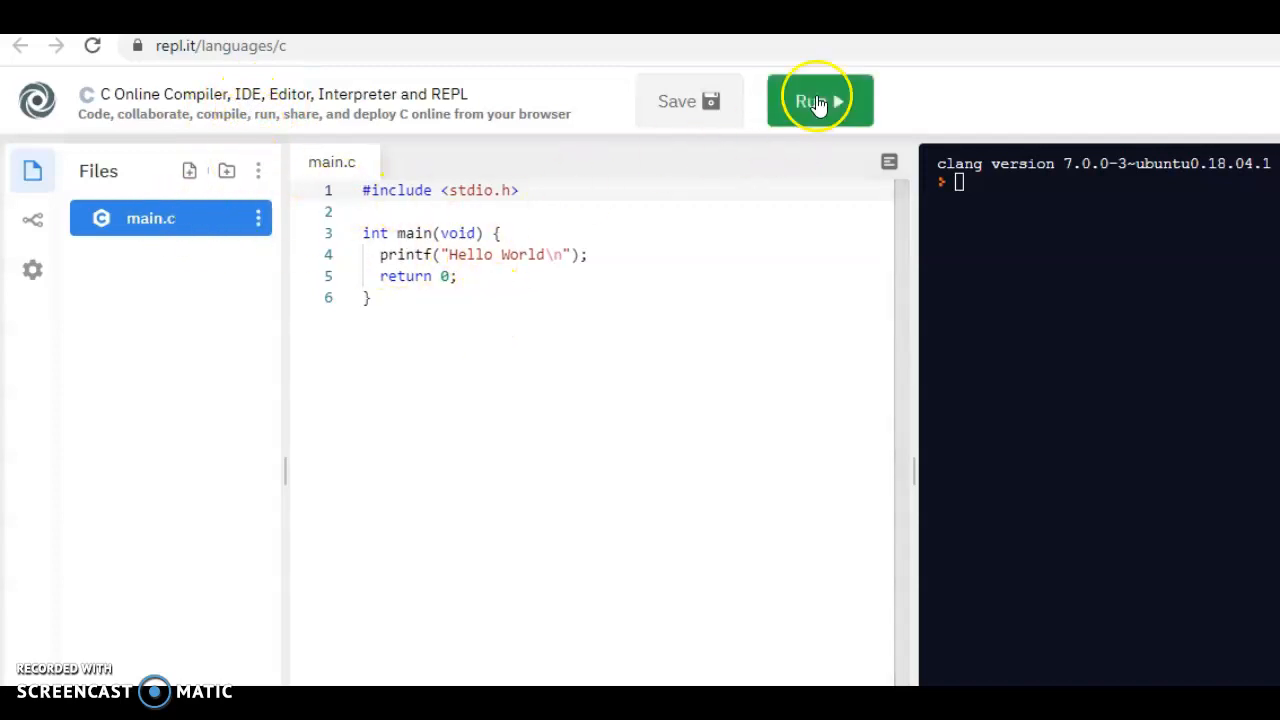
pyautogui.click(820, 100)
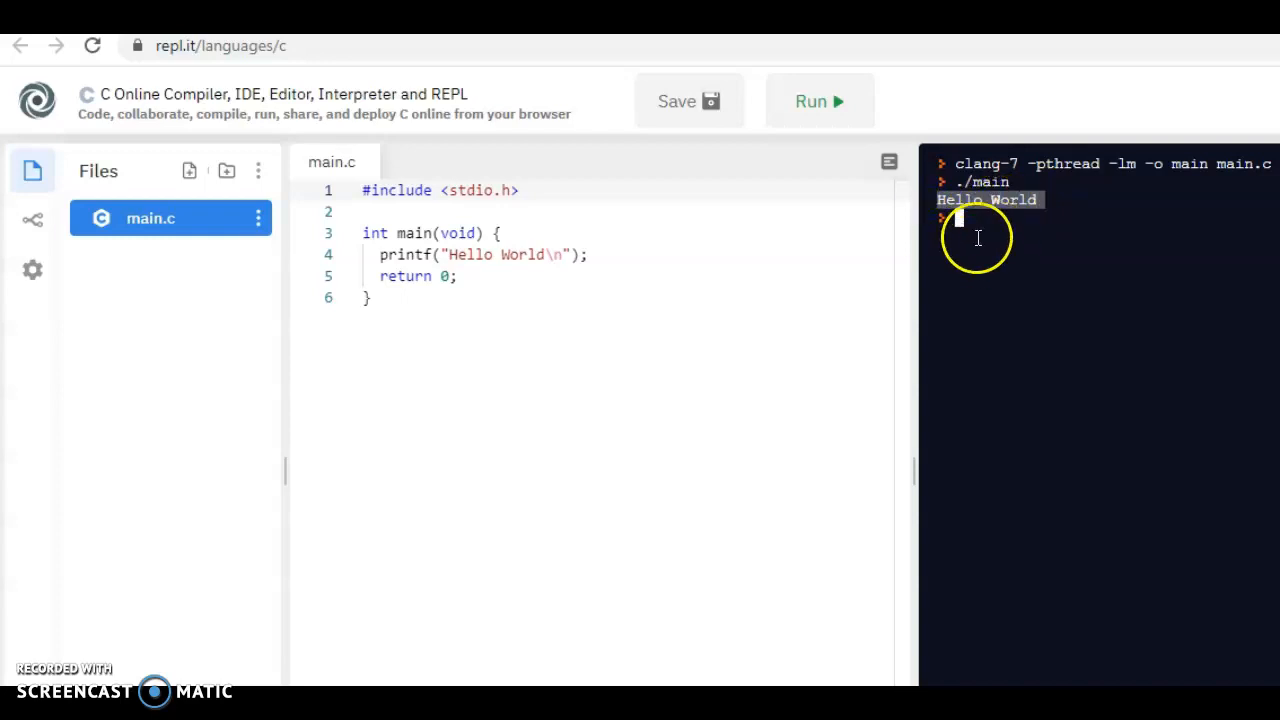
pyautogui.moveTo(860, 248)
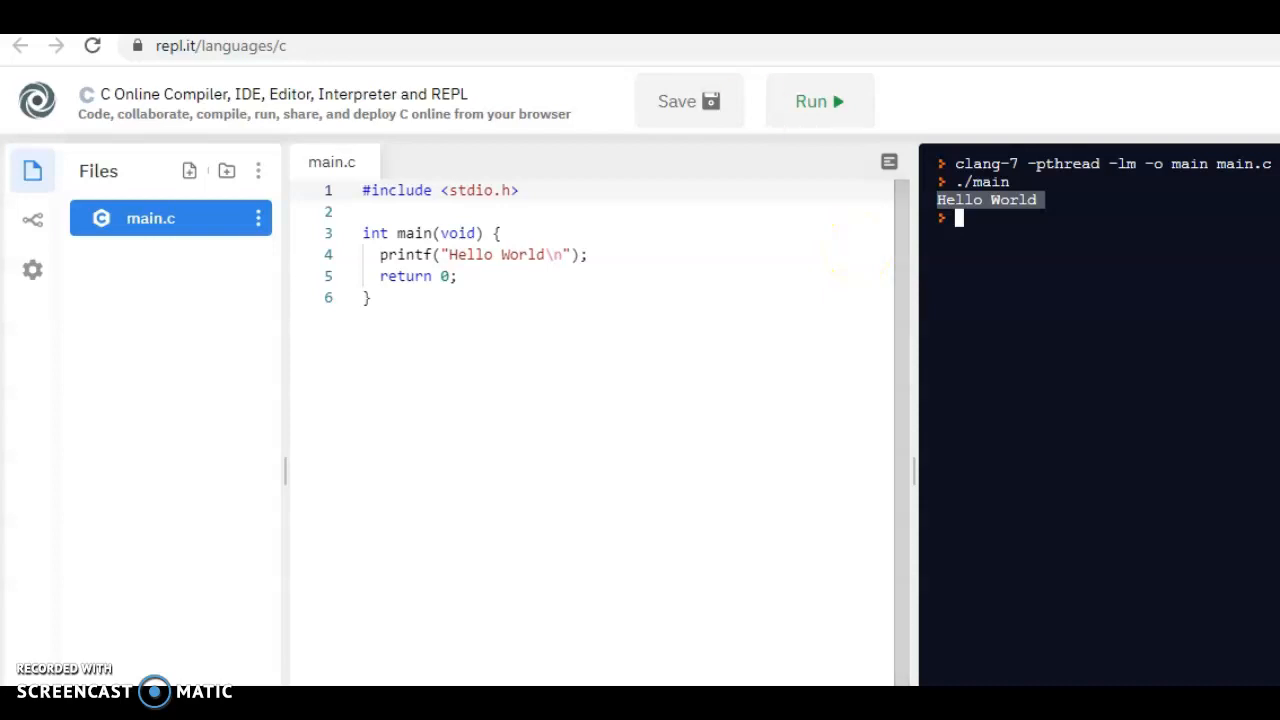
pyautogui.click(20, 44)
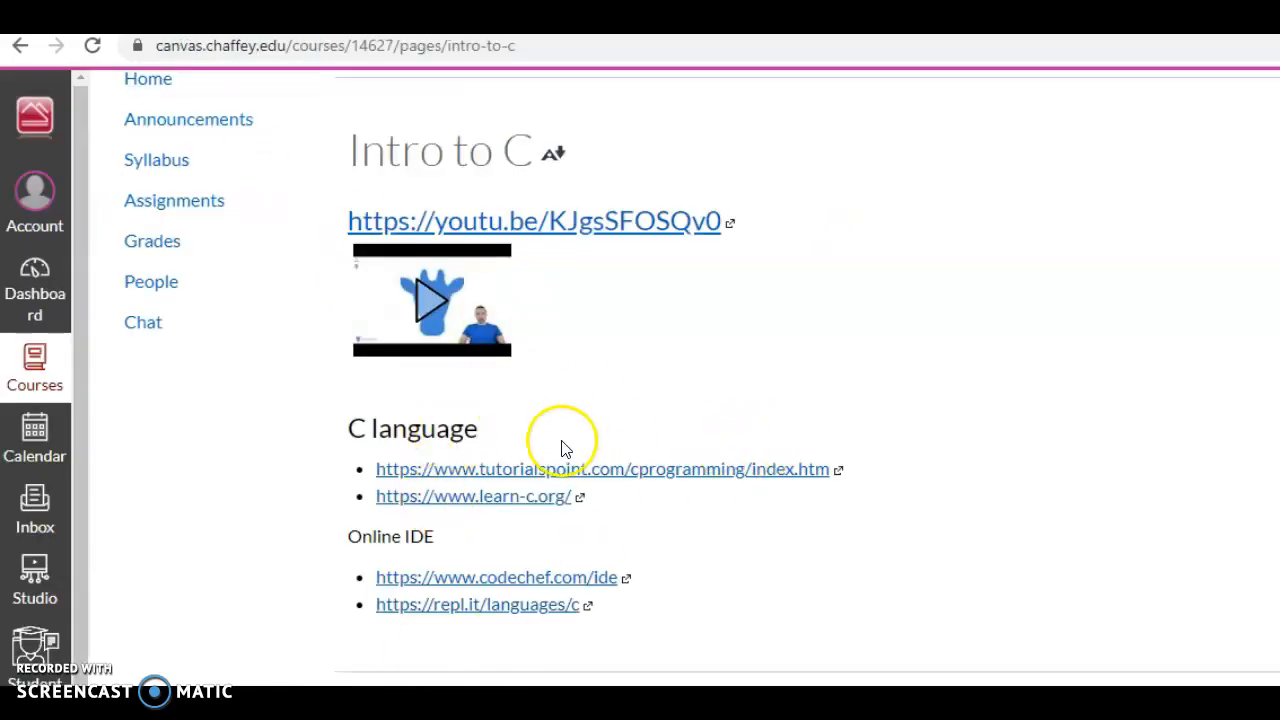
pyautogui.moveTo(570, 670)
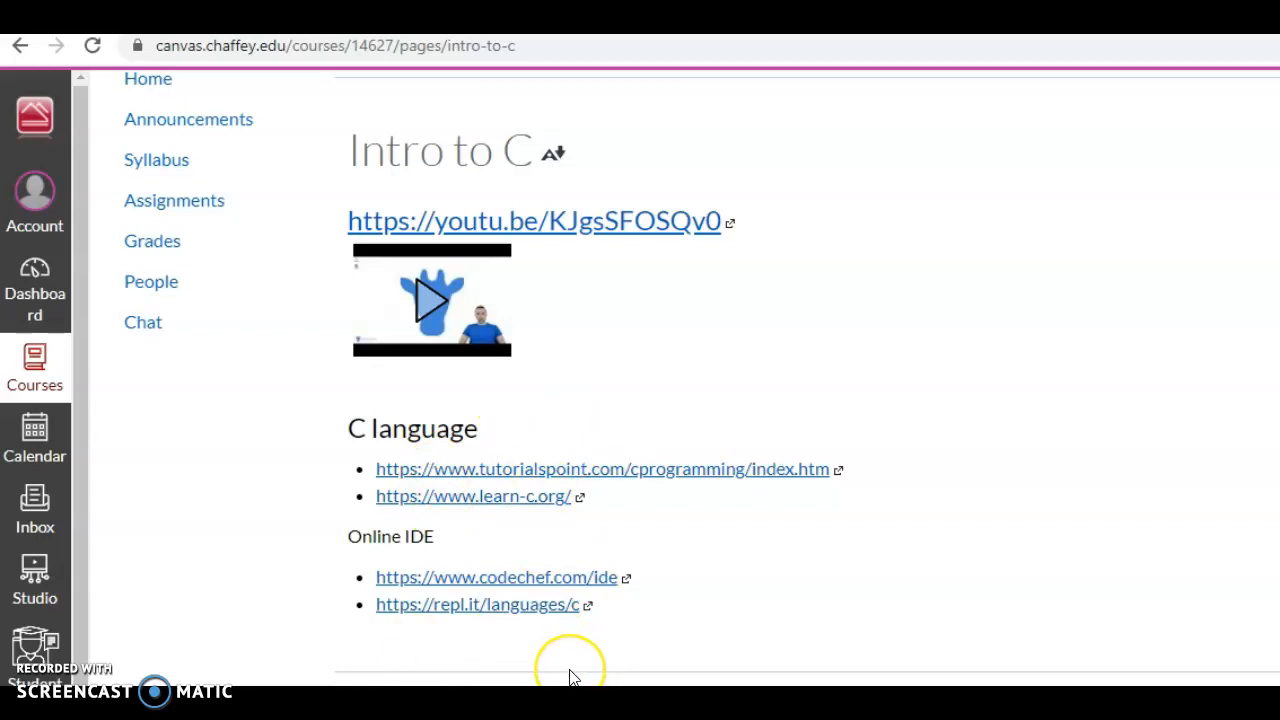
pyautogui.moveTo(578, 676)
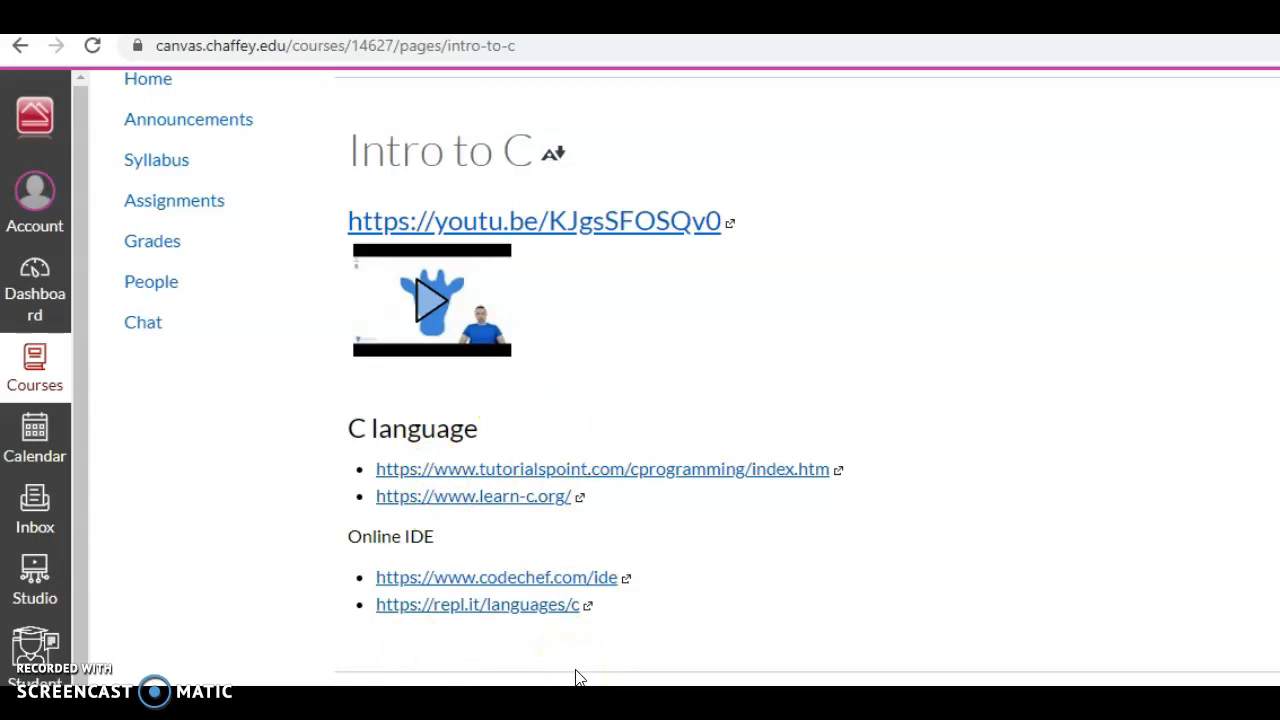